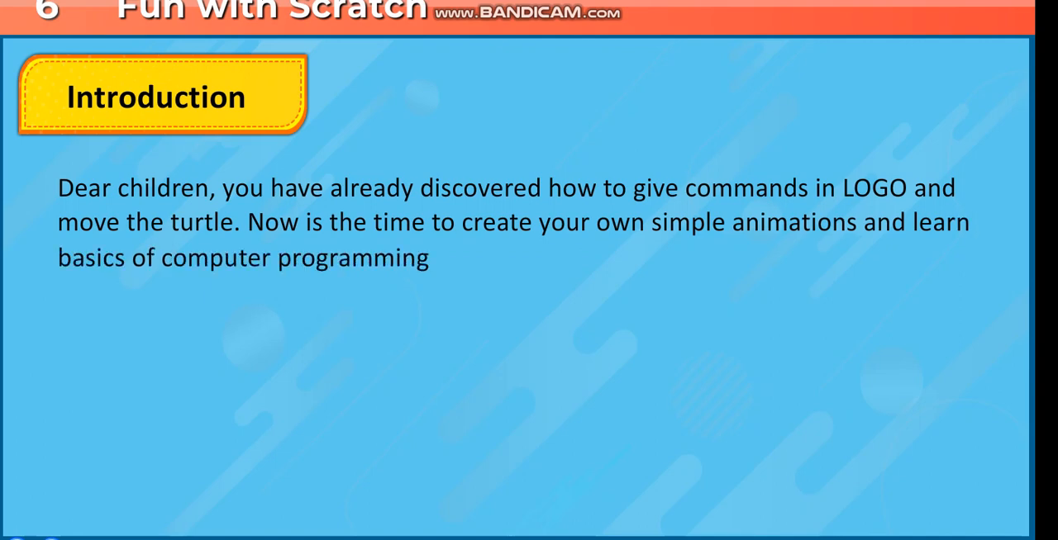
# Let the Introduction slide reveal its paragraphs about Scratch being developed by MIT for learning programming.
pyautogui.write('the fun way using Scratch.')
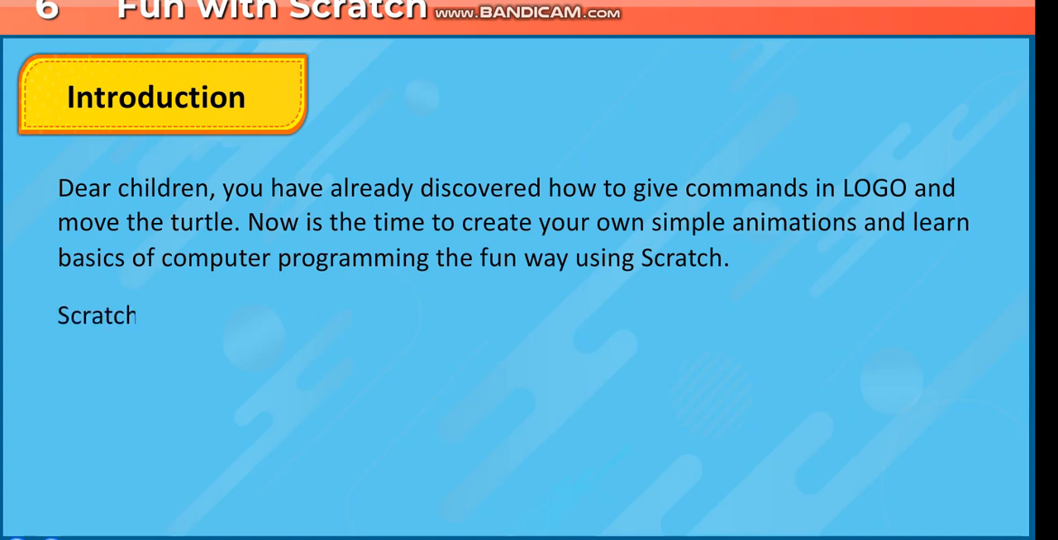
pyautogui.write('is developed by Massachusetts Institute of Technology (MIT), Cambridge,')
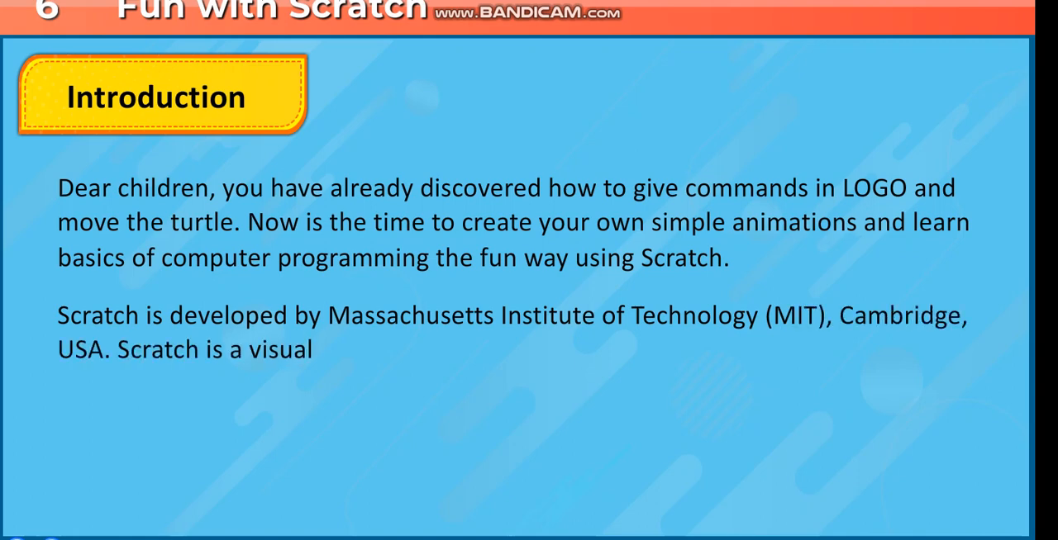
pyautogui.write('tool or programming language')
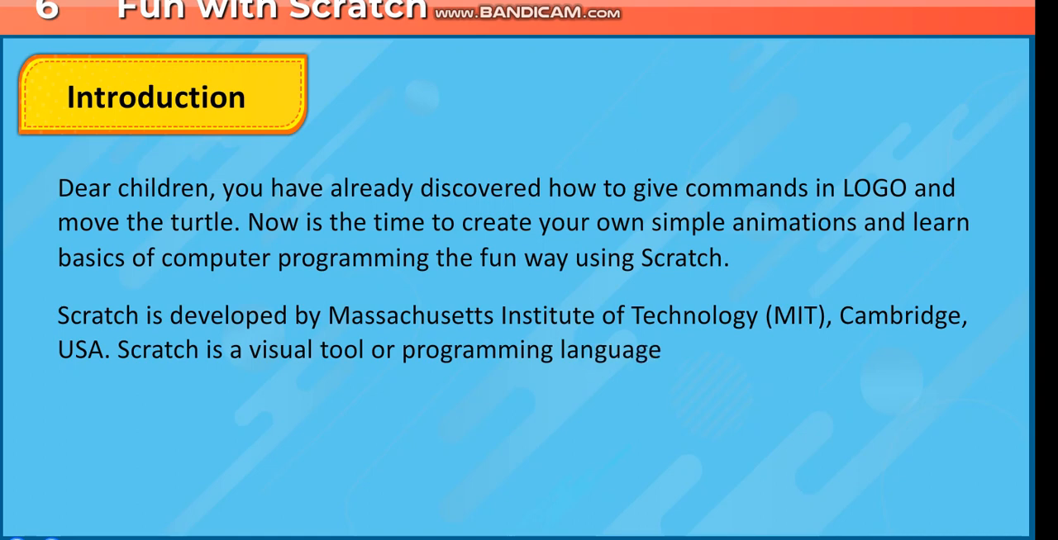
pyautogui.write('that can be used to create int')
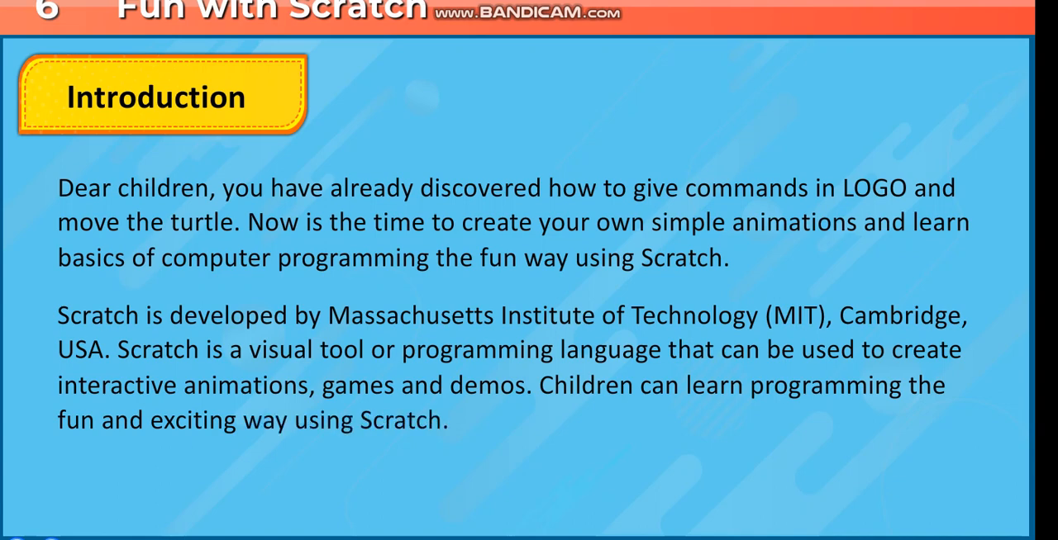
pyautogui.write('This chapter covers basics of Scratch through')
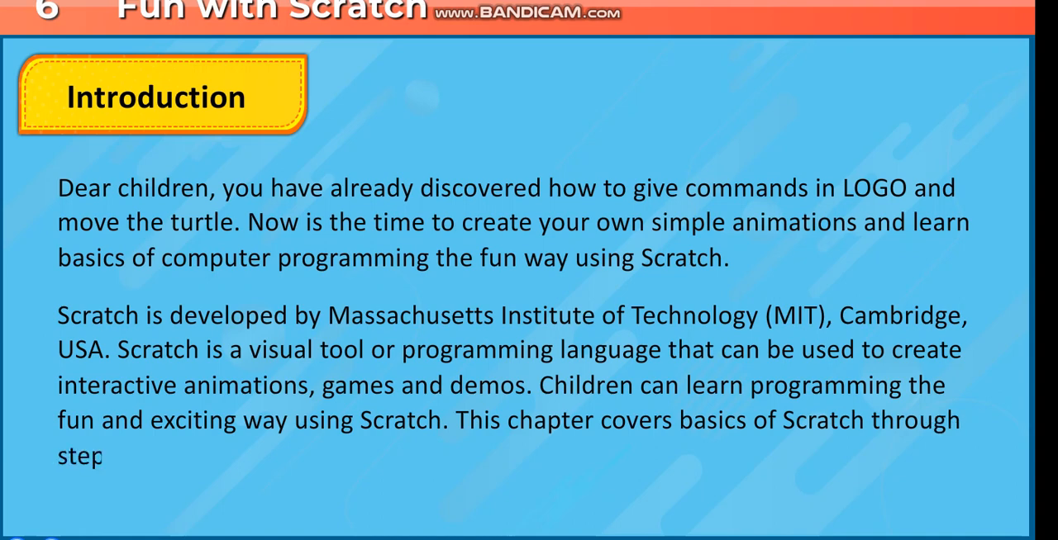
pyautogui.write('wise Scratch programs.')
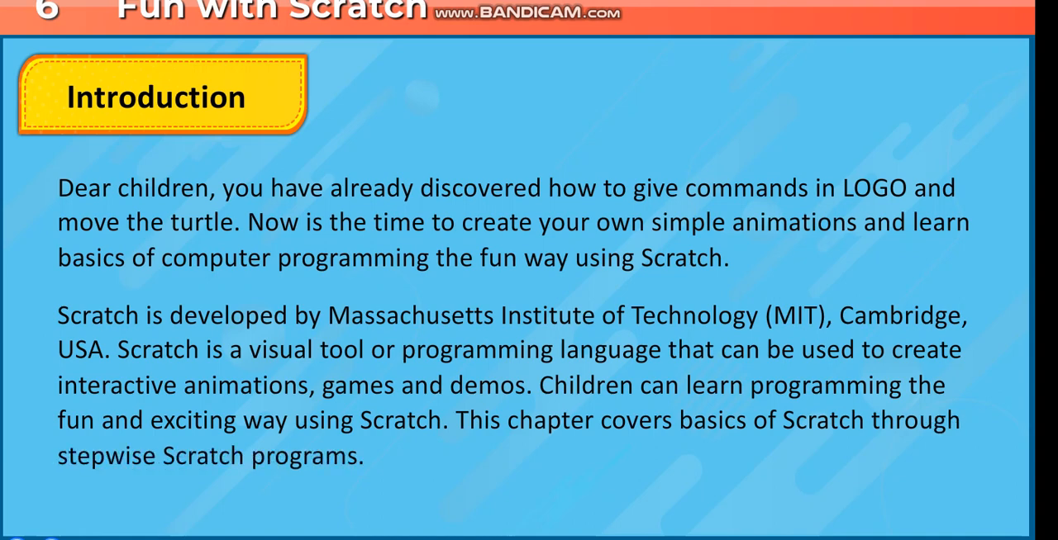
pyautogui.write('Another name for')
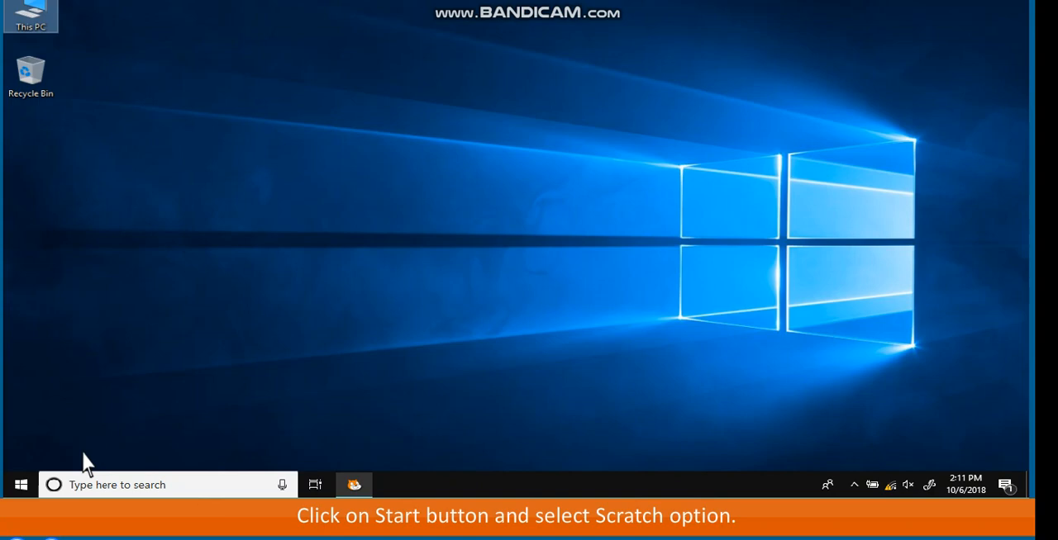
# Launch Scratch 2 Offline Editor from the Start menu program list.
pyautogui.click(20, 484)
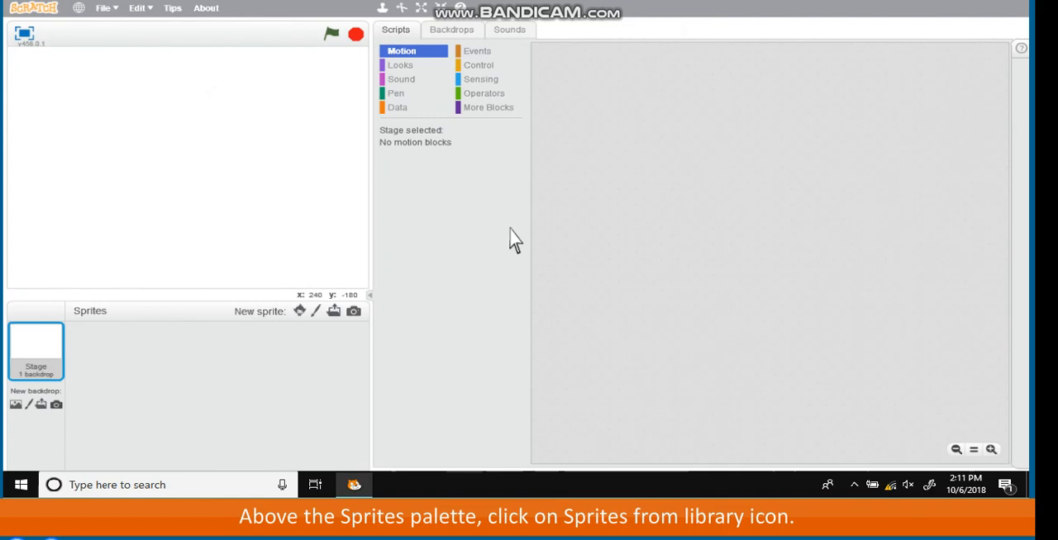
pyautogui.moveTo(301, 311)
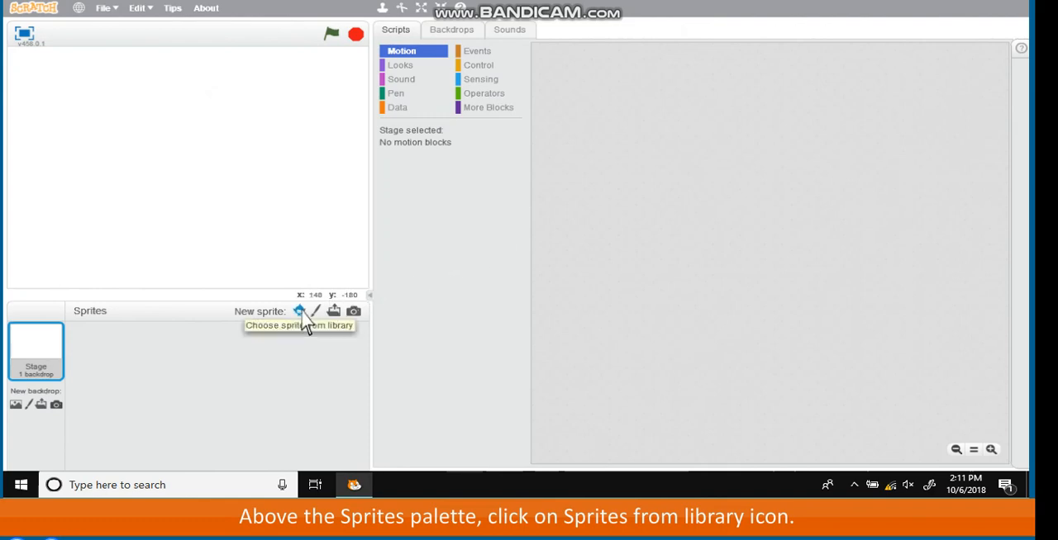
# Add the Cat1 sprite to the stage from the Sprite Library.
pyautogui.click(297, 311)
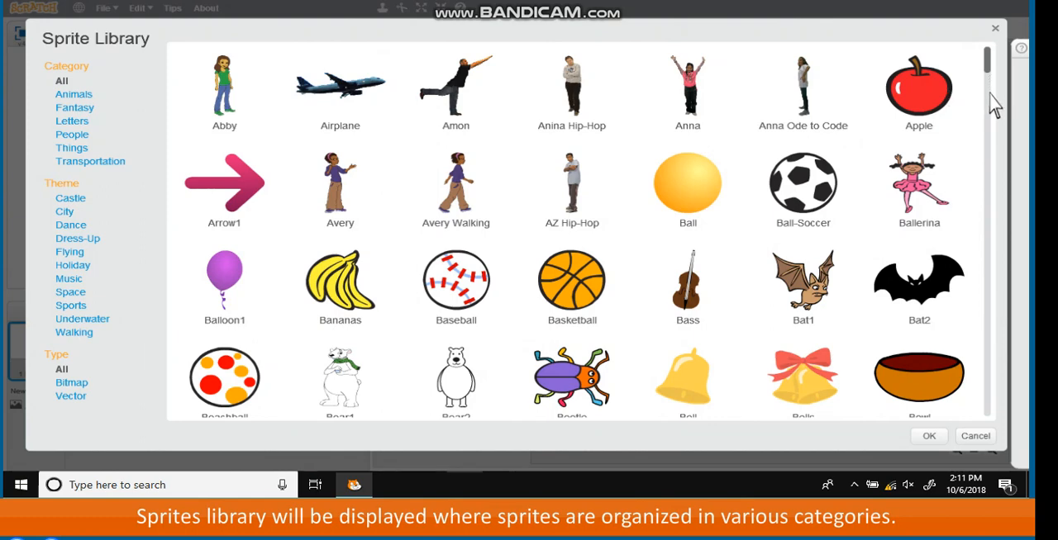
pyautogui.scroll(-3)
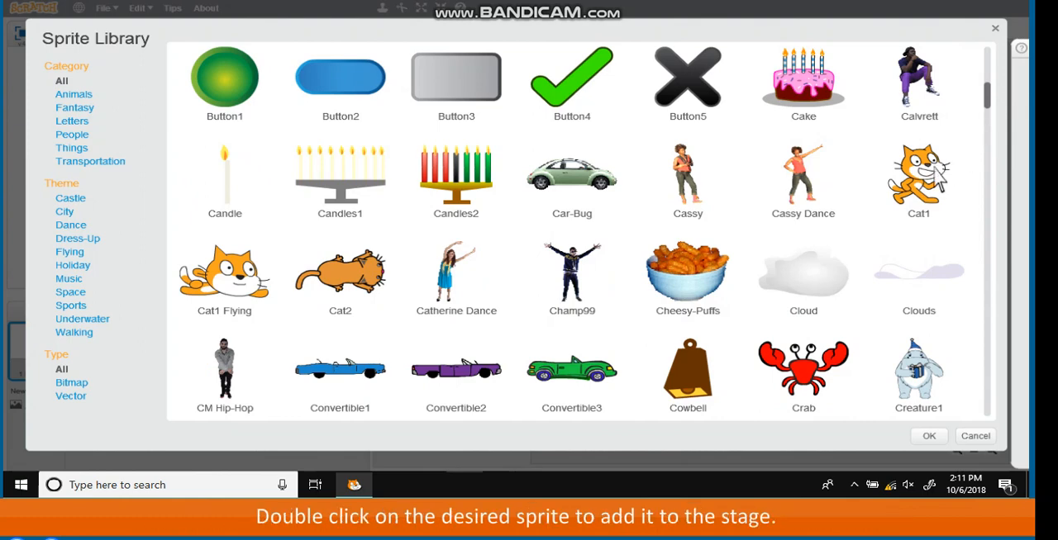
pyautogui.doubleClick(919, 180)
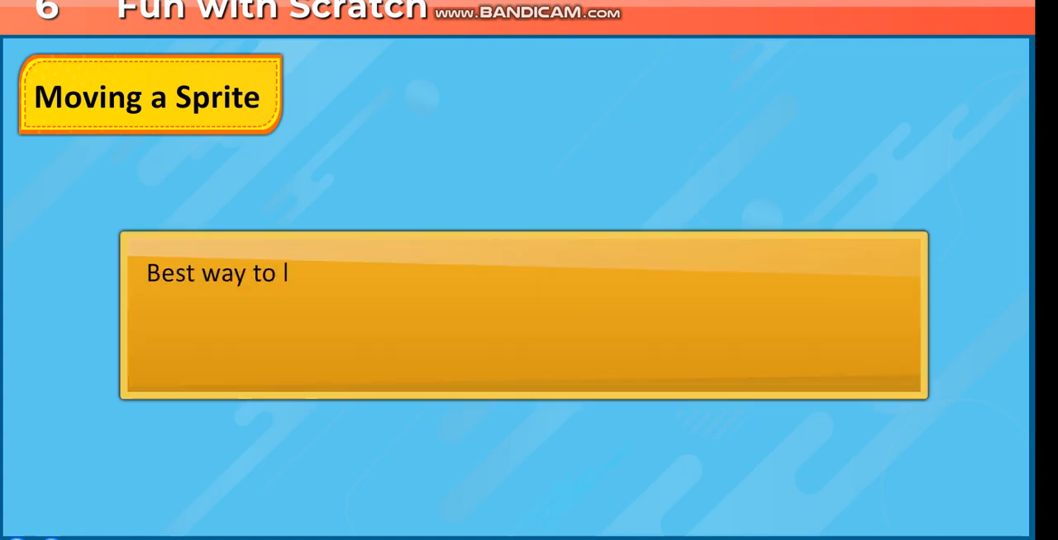
# Let the Moving a Sprite slide reveal its text about starting a small animation script.
pyautogui.write('learn Scratch is to start working on it and explore the')
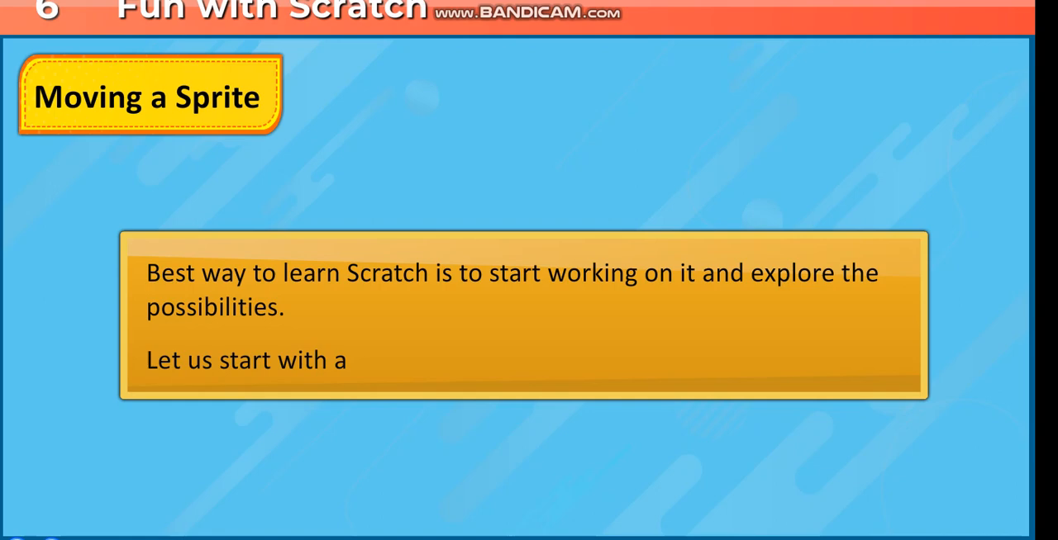
pyautogui.write('small animation script to n')
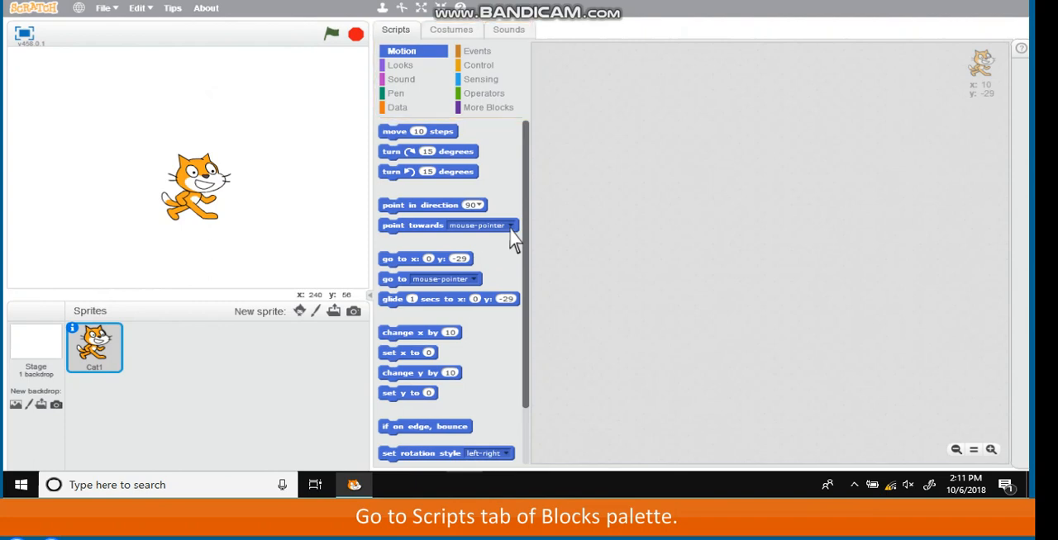
# Build a green-flag script that moves the cat 10 steps and run it.
pyautogui.click(479, 50)
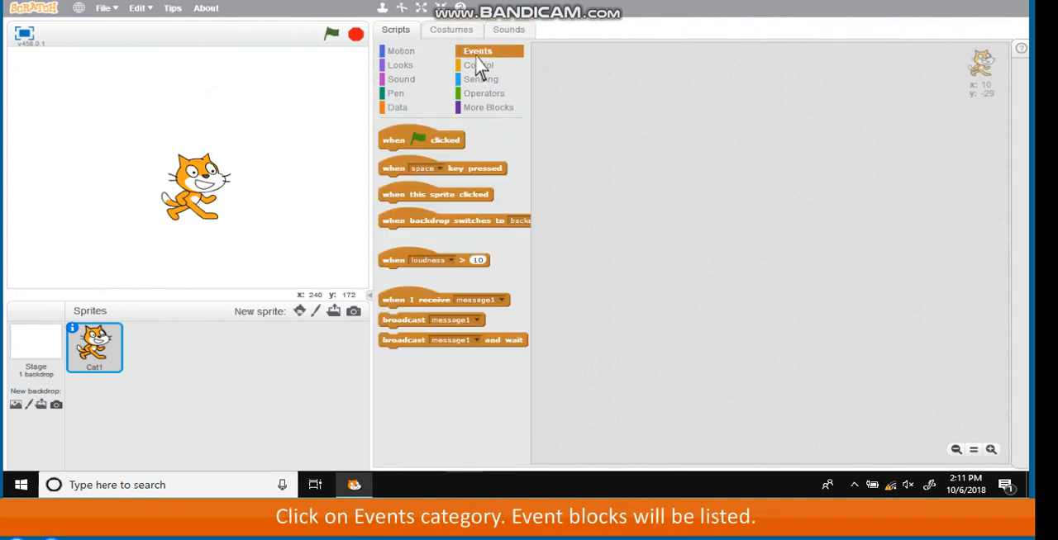
pyautogui.click(483, 49)
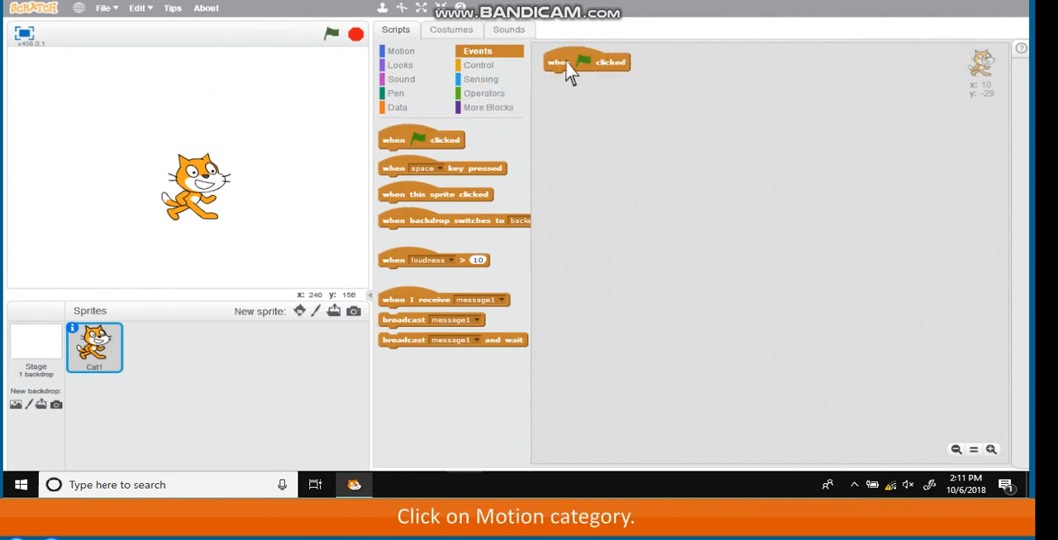
pyautogui.click(390, 50)
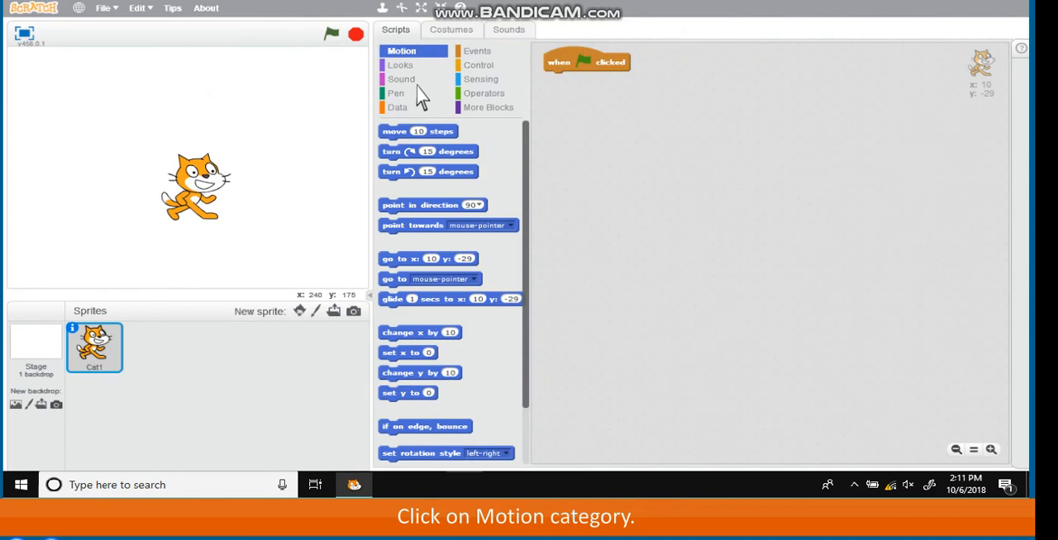
pyautogui.moveTo(417, 131); pyautogui.dragTo(582, 79)
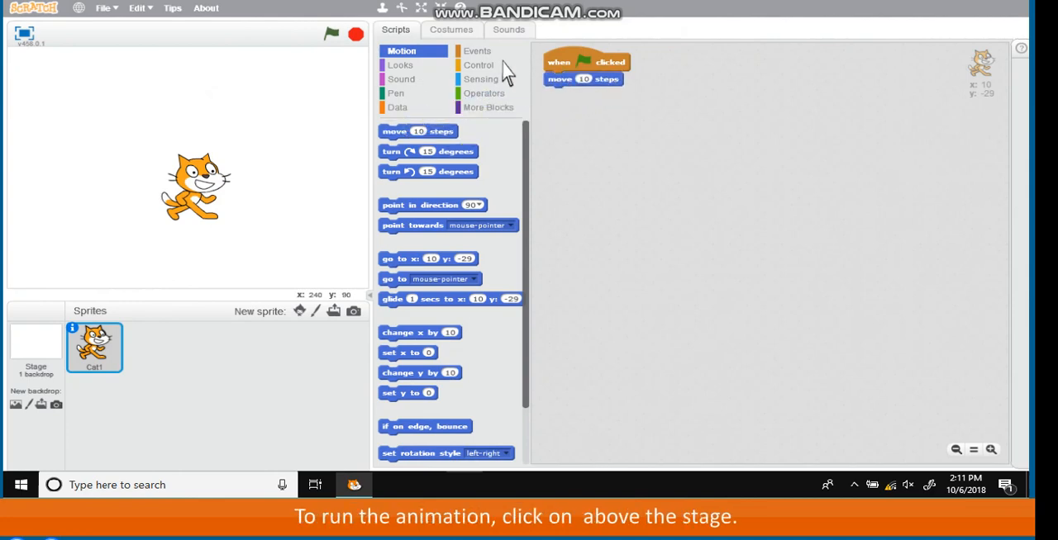
pyautogui.click(327, 33)
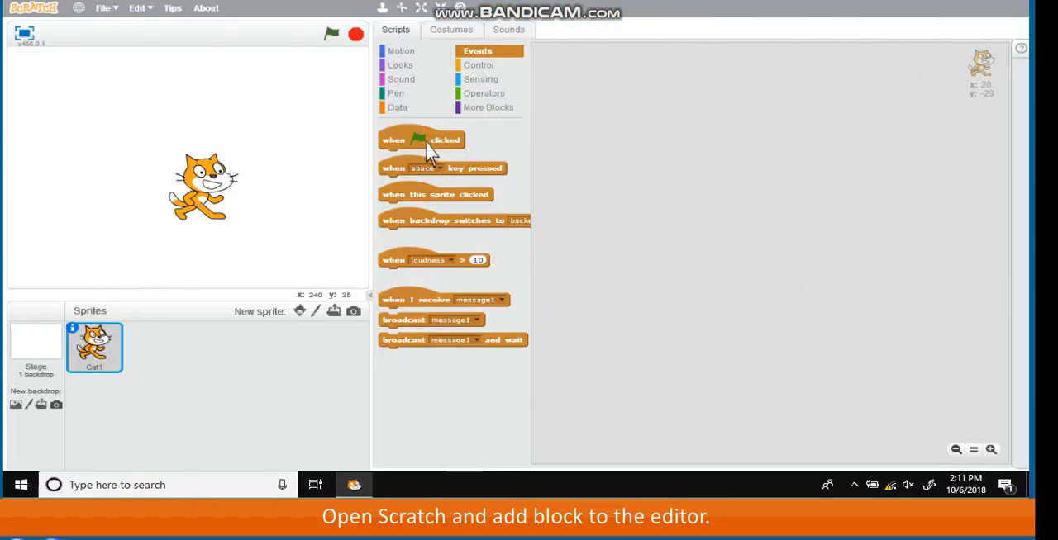
# Start a green-flag script where the cat thinks 'What is a Fine Day' then waits 2 seconds.
pyautogui.moveTo(421, 139); pyautogui.dragTo(594, 63)
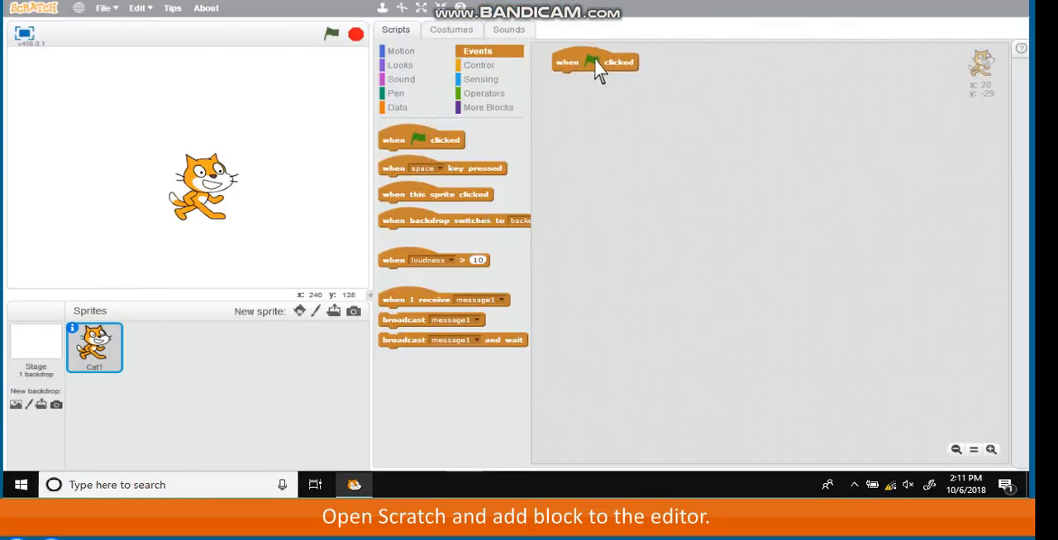
pyautogui.click(396, 64)
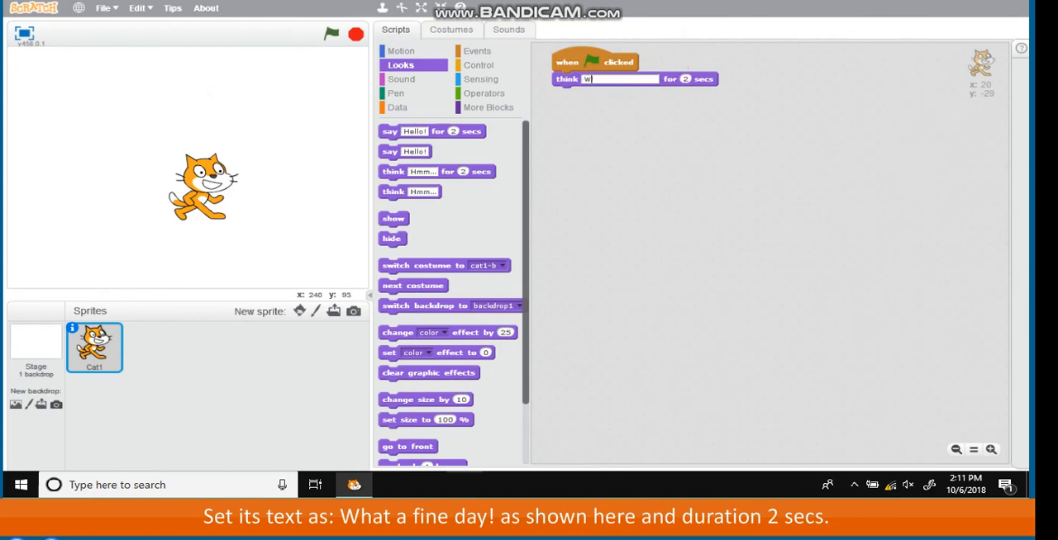
pyautogui.write('What is a Fine Day!')
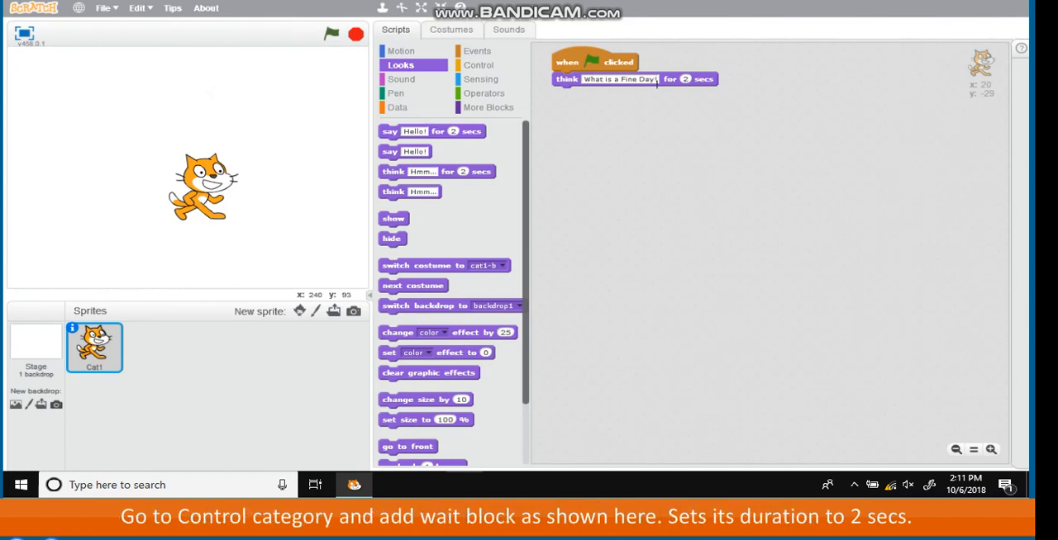
pyautogui.click(479, 64)
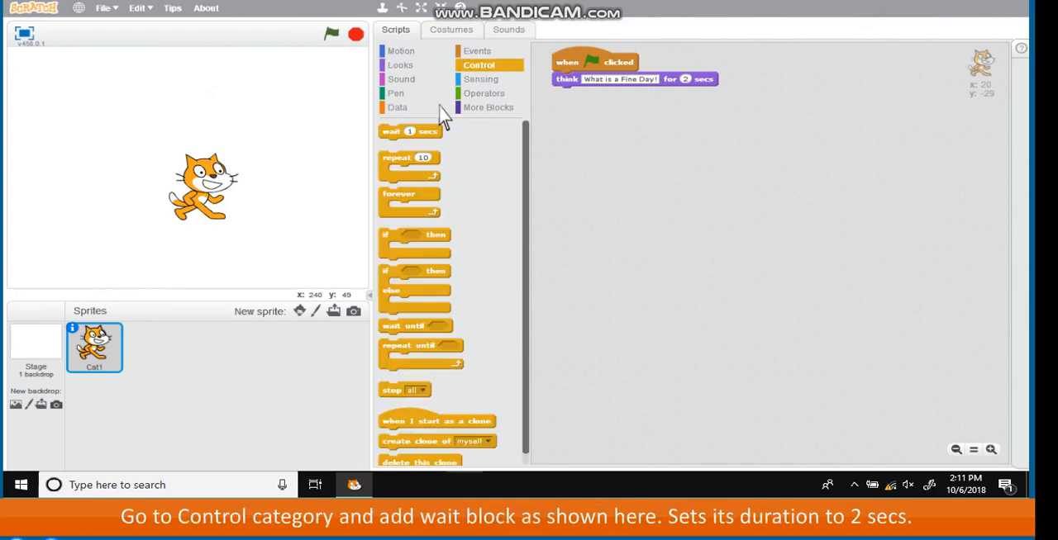
pyautogui.moveTo(410, 133); pyautogui.dragTo(581, 93)
pyautogui.write('2')
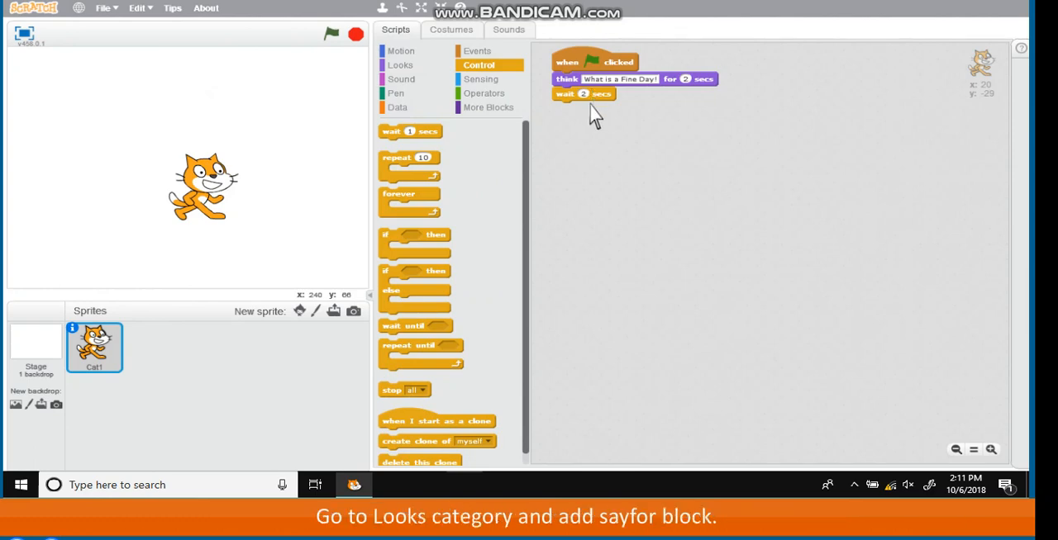
# End the script with the cat saying 'Welcome!' for 2 seconds and run it.
pyautogui.click(397, 64)
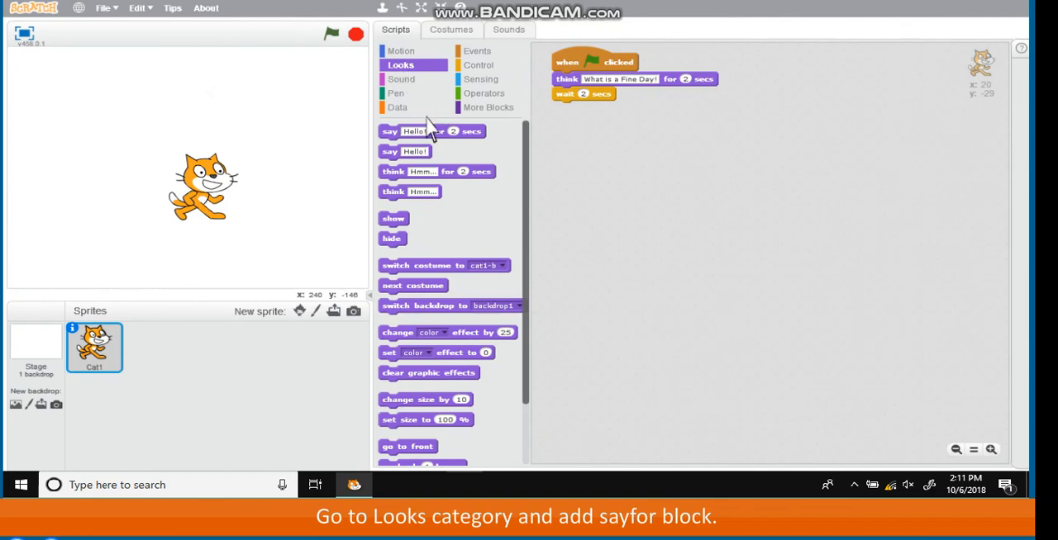
pyautogui.moveTo(429, 131); pyautogui.dragTo(603, 109)
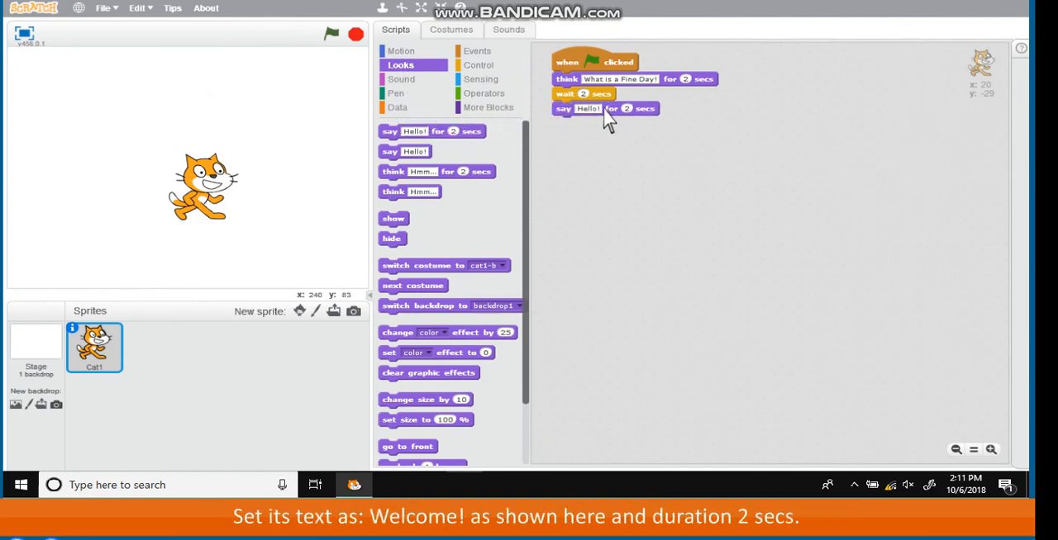
pyautogui.write('Welcome!')
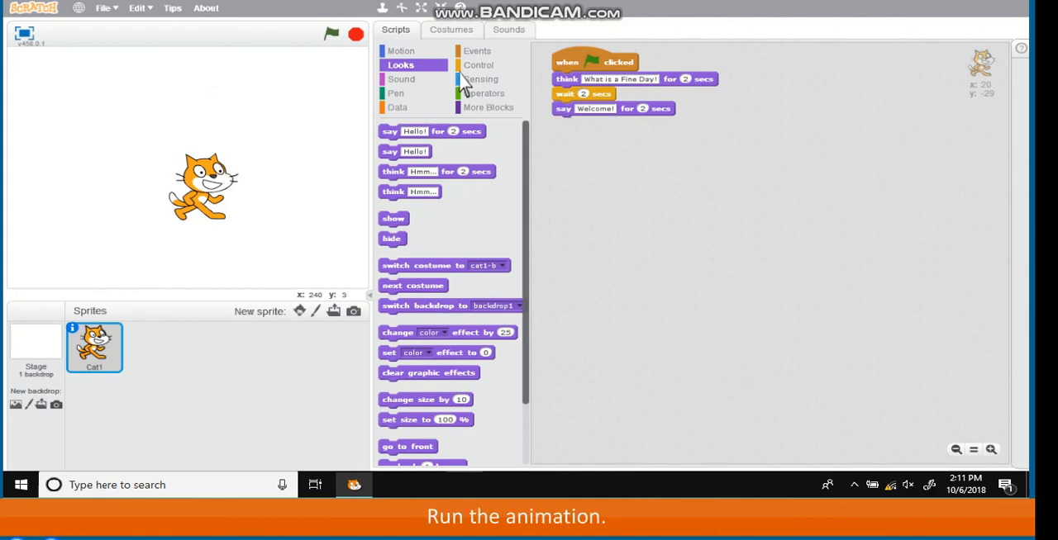
pyautogui.click(329, 33)
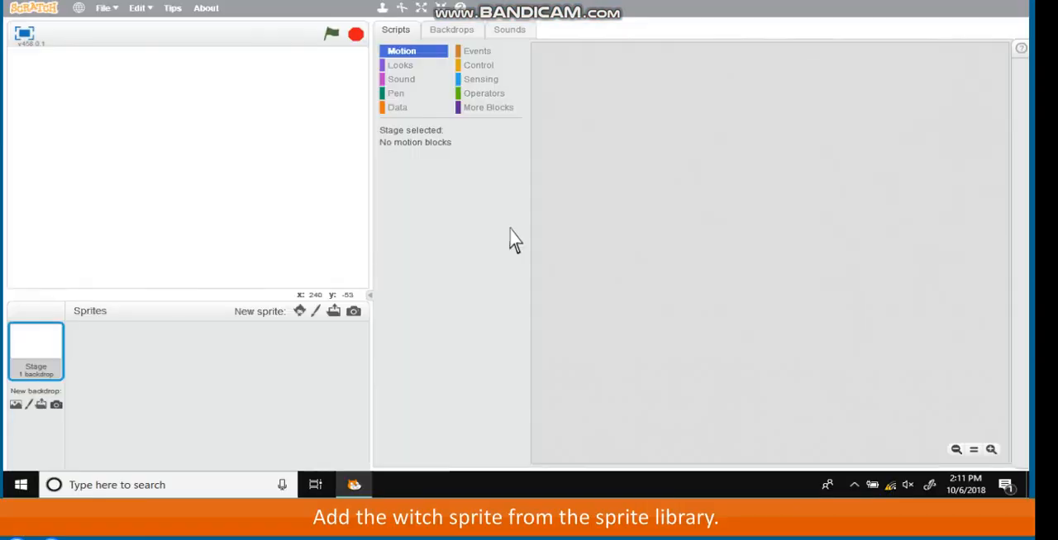
# Add the Witch sprite from the library and view its costumes.
pyautogui.click(298, 311)
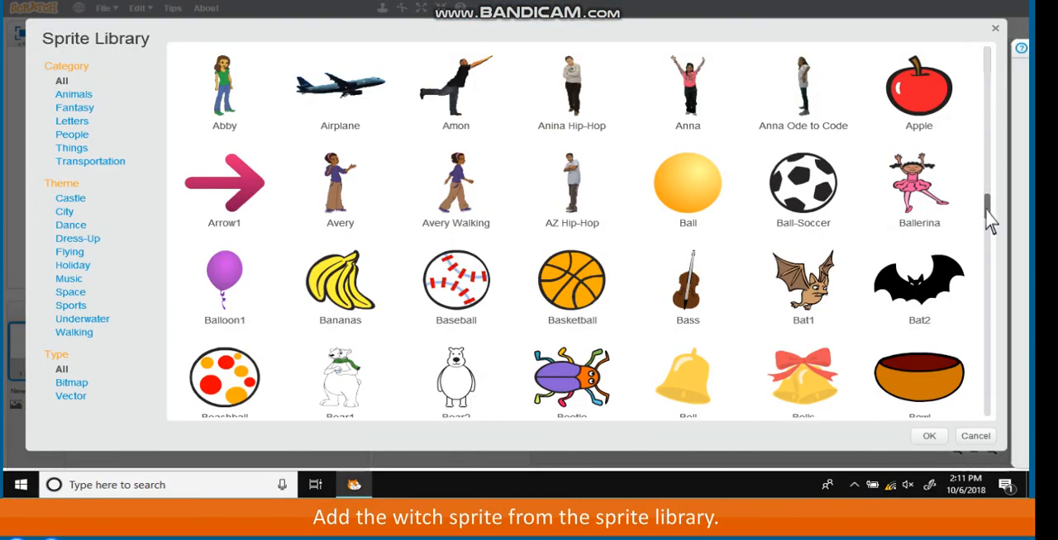
pyautogui.click(928, 436)
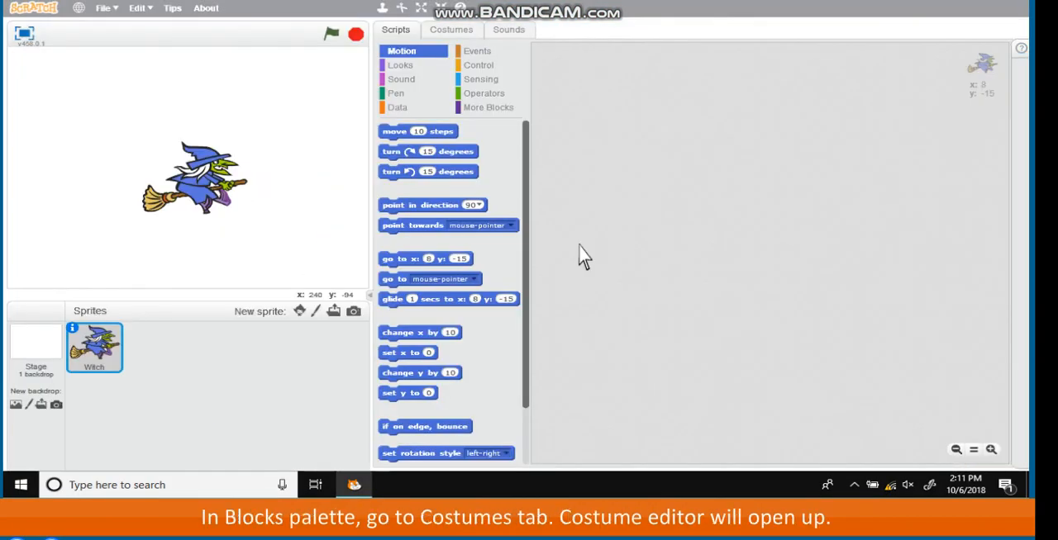
pyautogui.moveTo(522, 165)
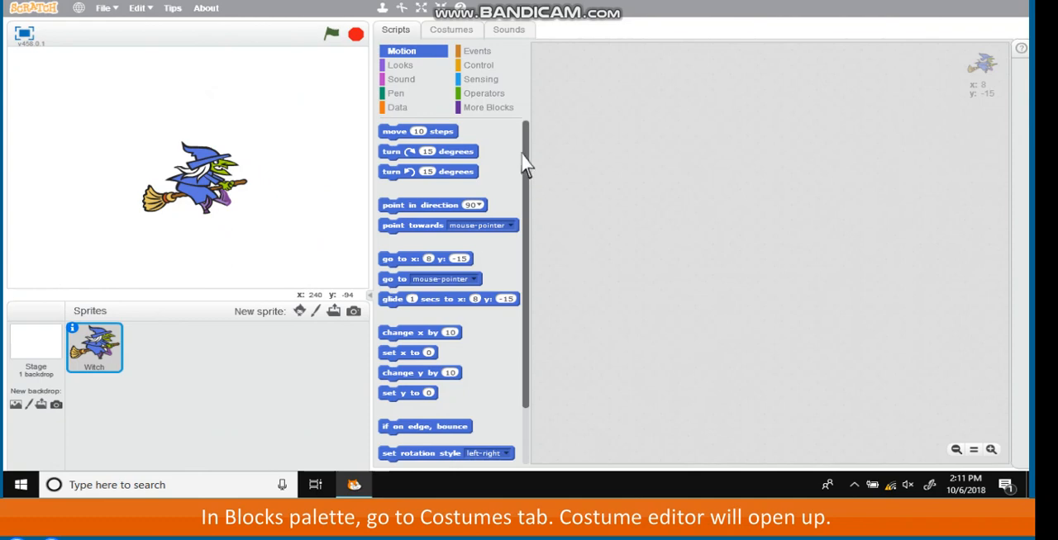
pyautogui.click(451, 30)
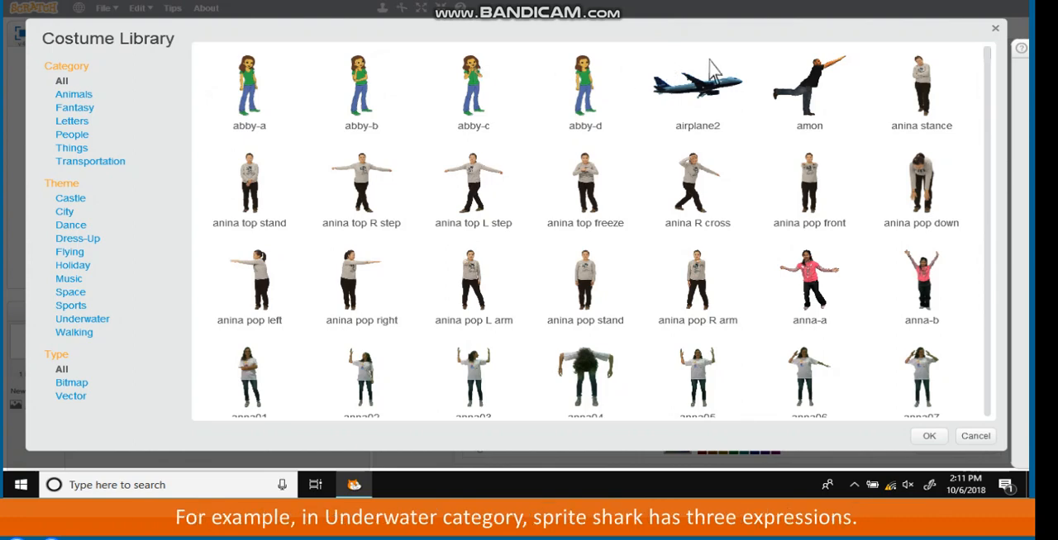
pyautogui.moveTo(988, 298)
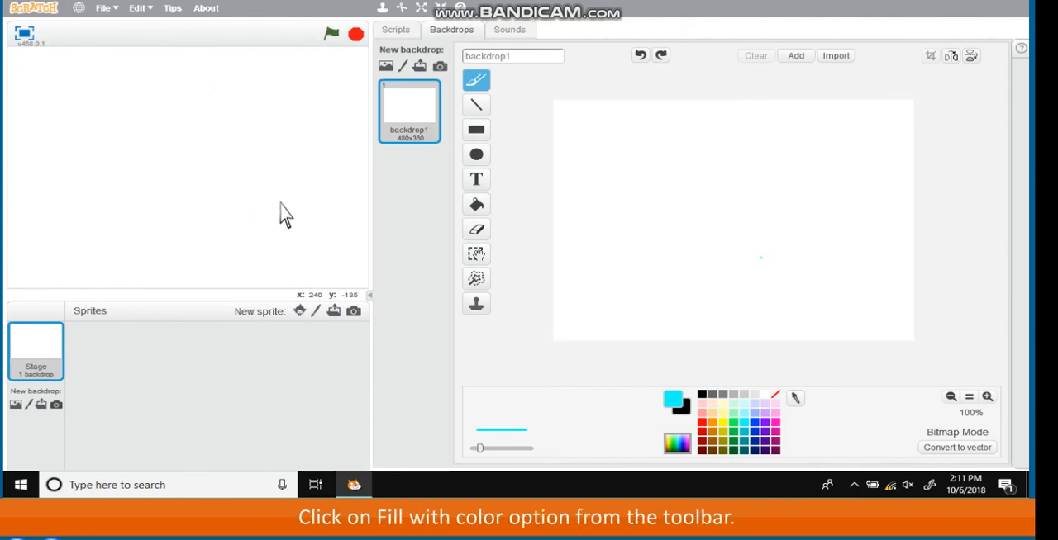
# Fill the stage backdrop with solid red using the fill tool.
pyautogui.click(476, 205)
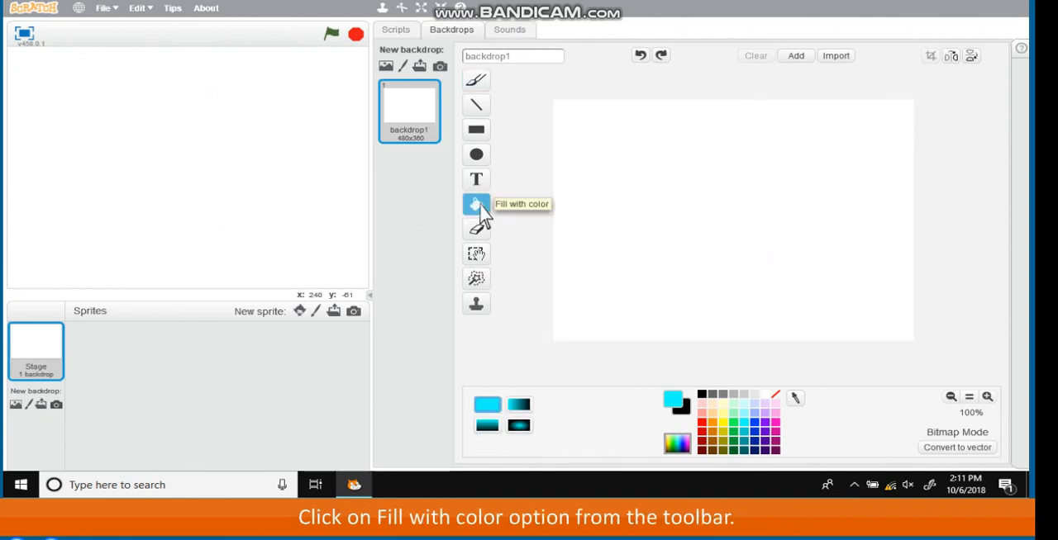
pyautogui.click(476, 204)
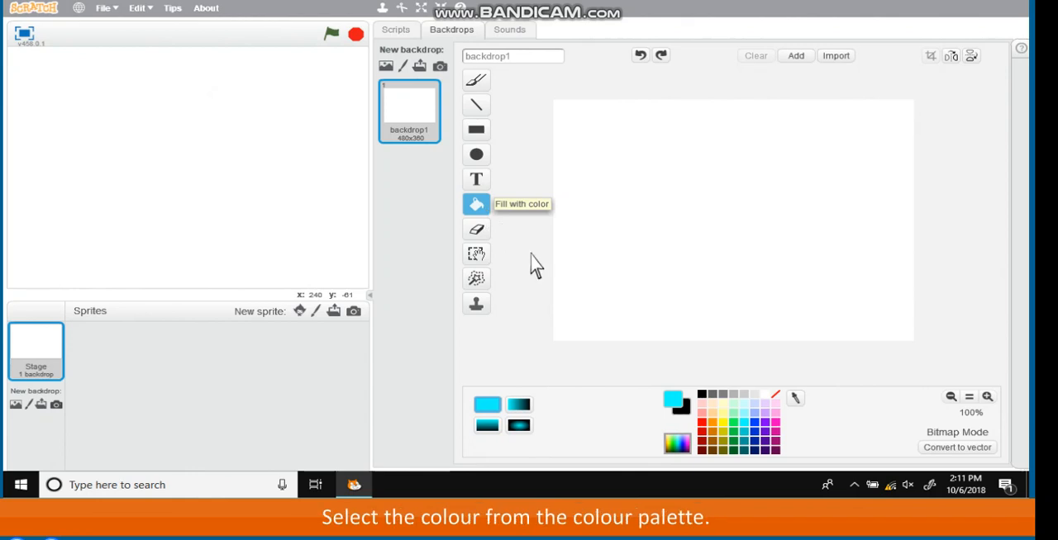
pyautogui.click(706, 417)
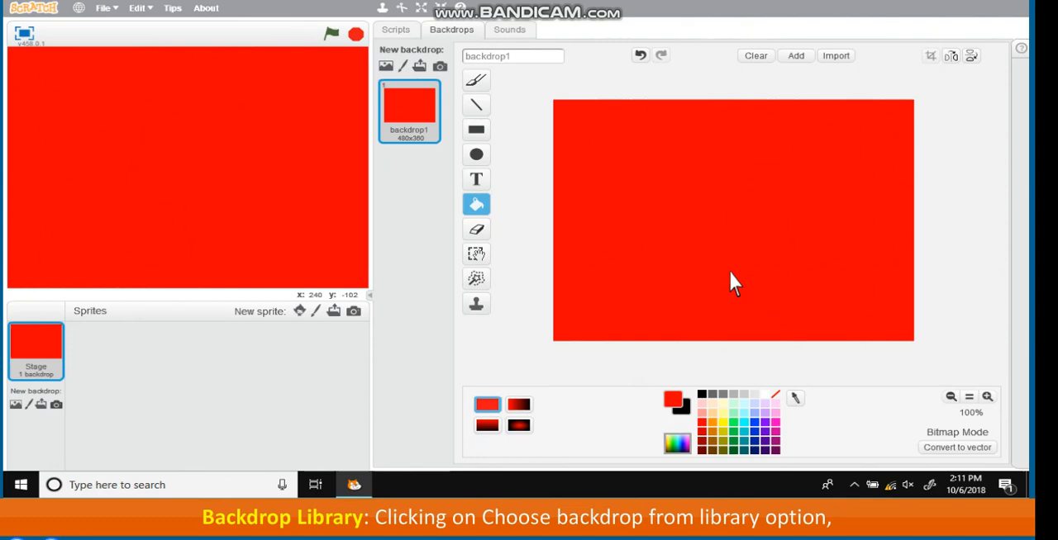
pyautogui.moveTo(438, 108)
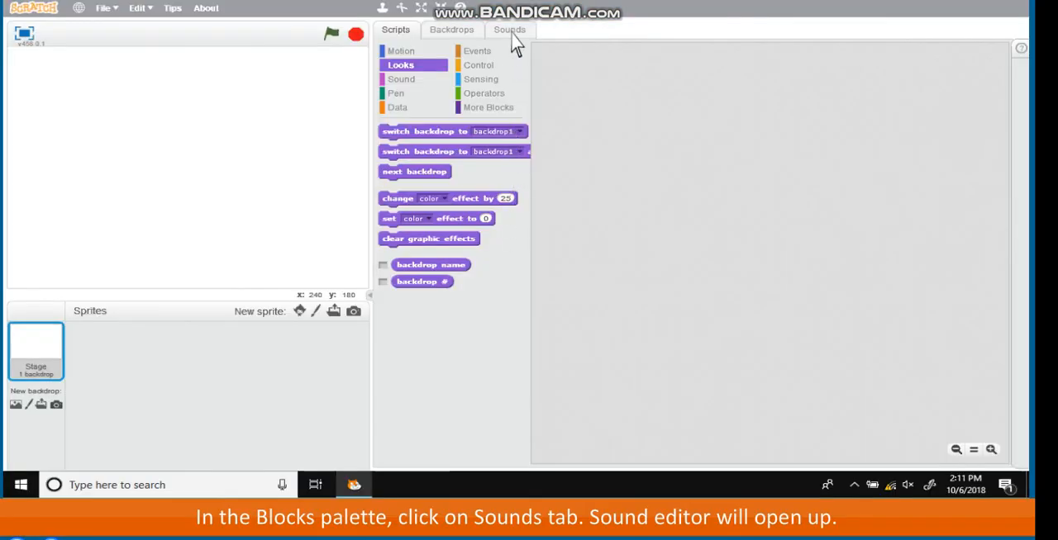
# Add the birthday sound from the sound library to the stage's sounds.
pyautogui.click(509, 30)
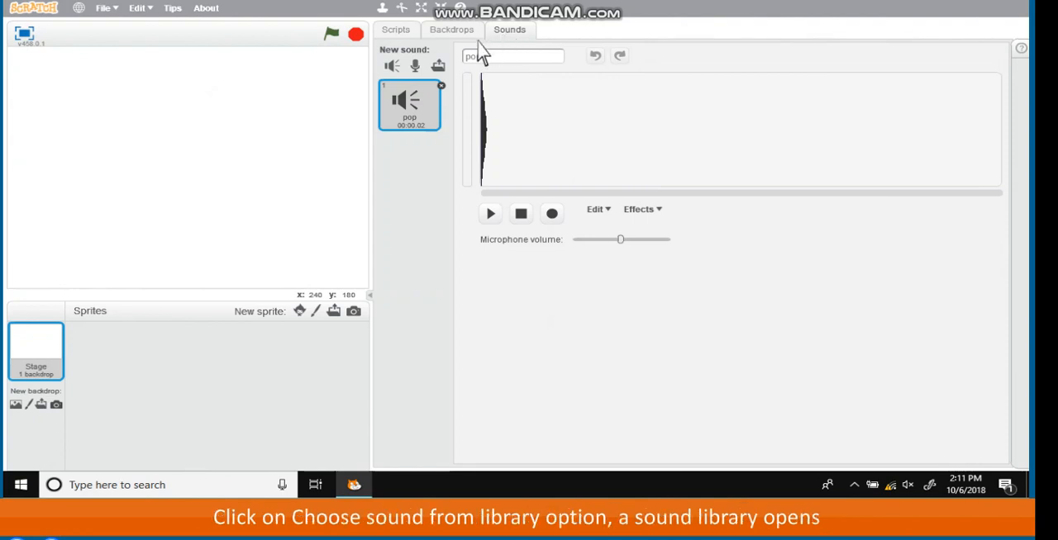
pyautogui.click(392, 66)
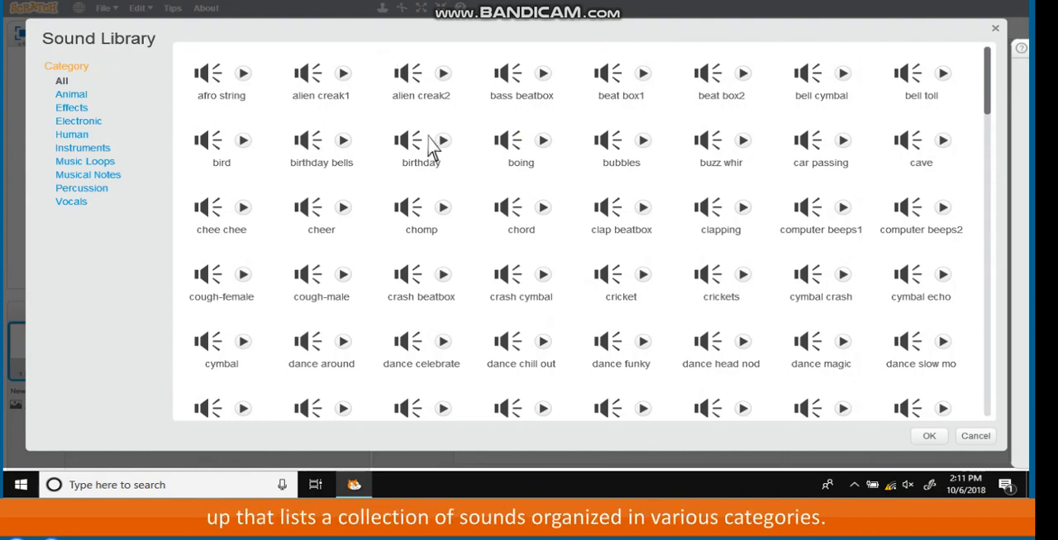
pyautogui.click(420, 146)
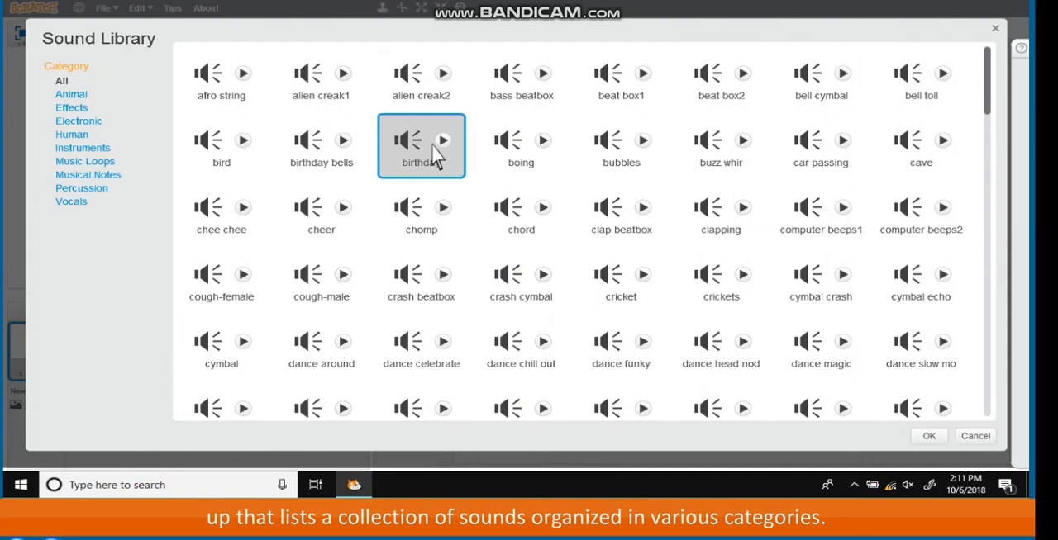
pyautogui.doubleClick(413, 145)
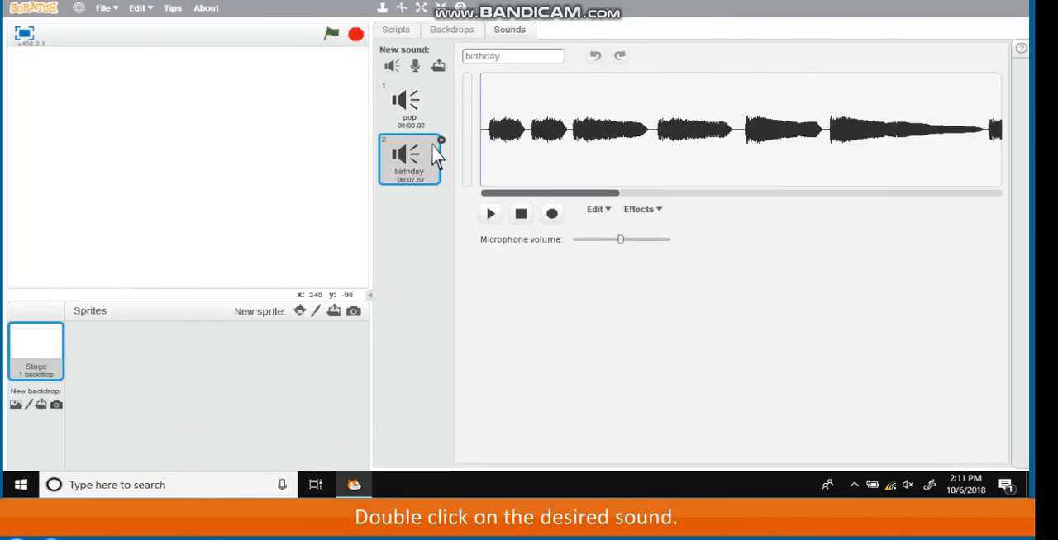
# Select a middle section of the birthday waveform, apply an edit command, then a fade effect.
pyautogui.moveTo(653, 129); pyautogui.dragTo(736, 129)
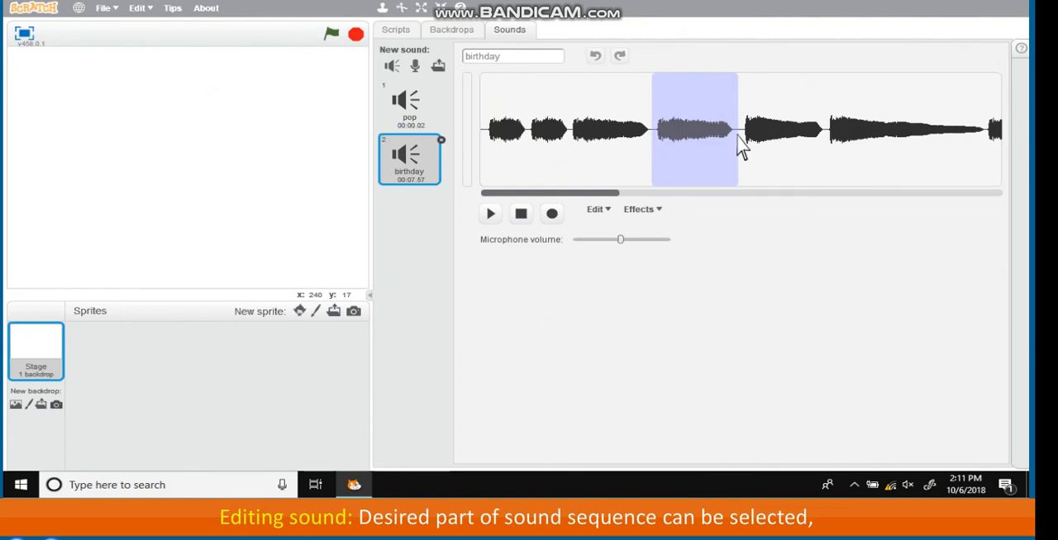
pyautogui.click(595, 208)
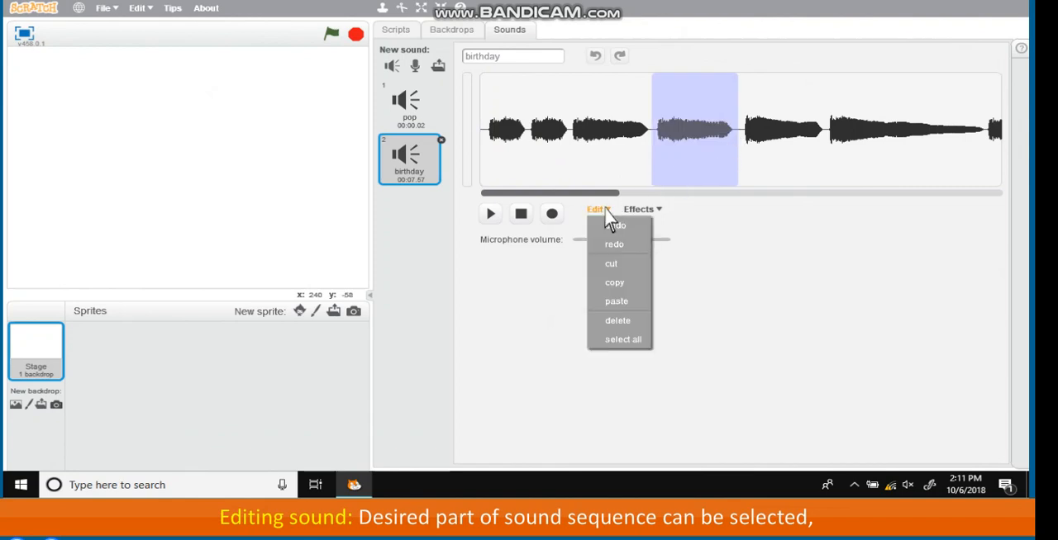
pyautogui.moveTo(615, 283)
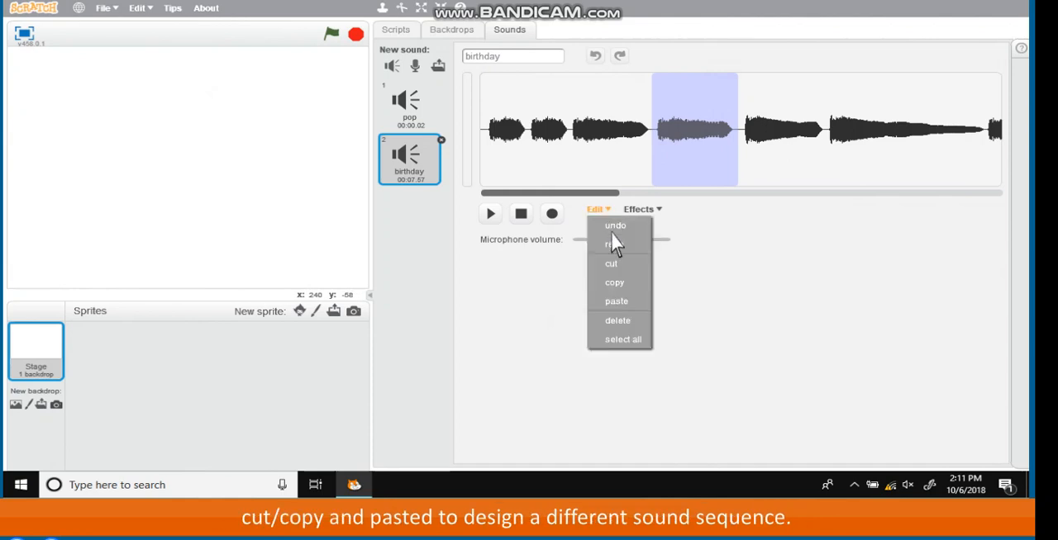
pyautogui.click(609, 263)
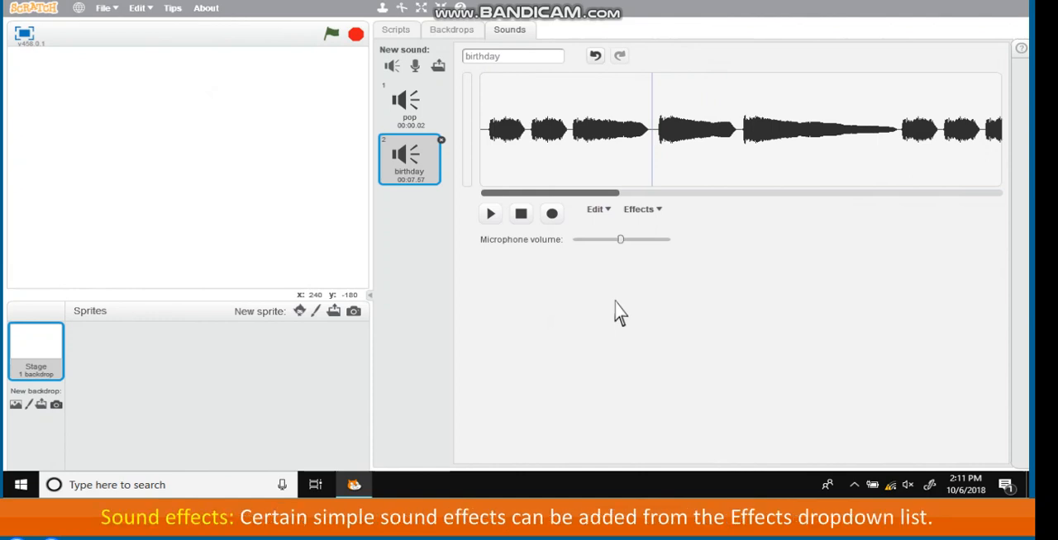
pyautogui.click(639, 208)
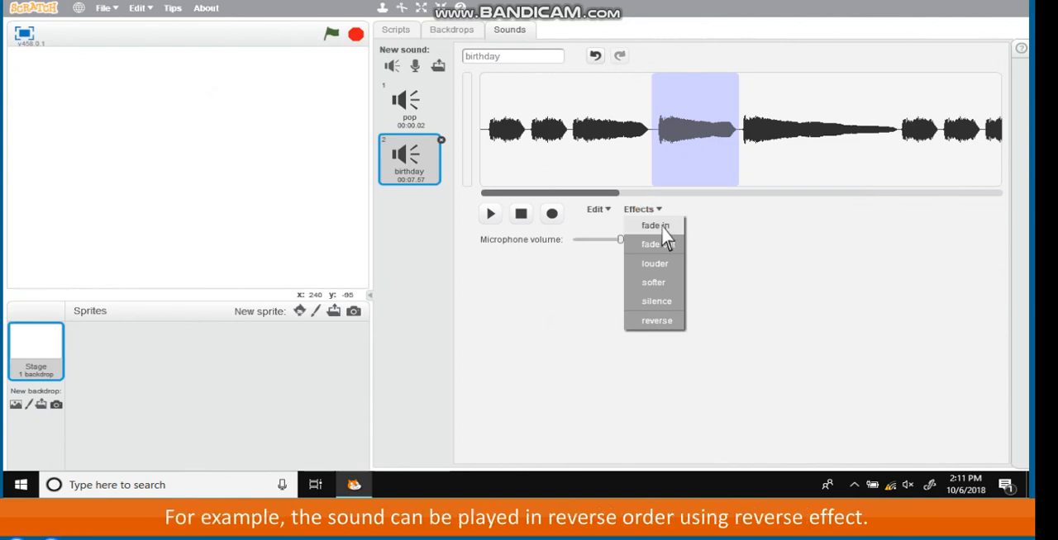
pyautogui.click(651, 225)
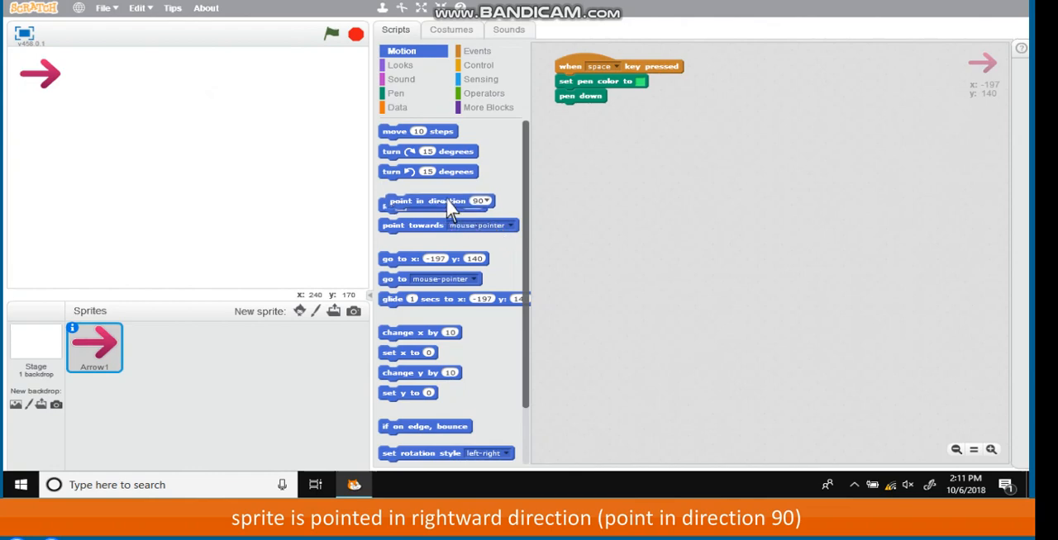
# Extend Arrow1's space-key script with point in direction 90, move 100 steps and another point-in-direction block.
pyautogui.moveTo(433, 205); pyautogui.dragTo(609, 109)
pyautogui.write('100')
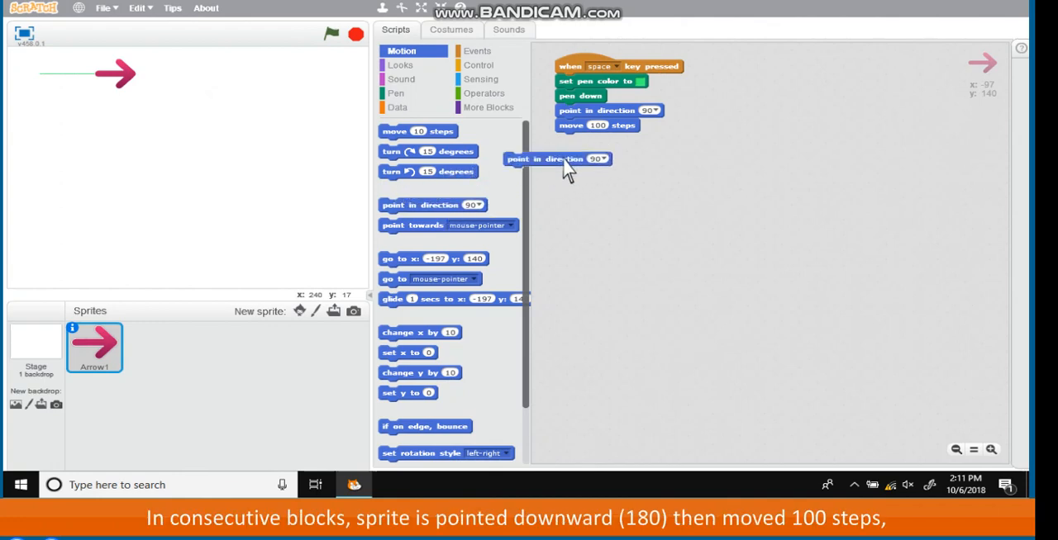
pyautogui.moveTo(559, 159); pyautogui.dragTo(611, 140)
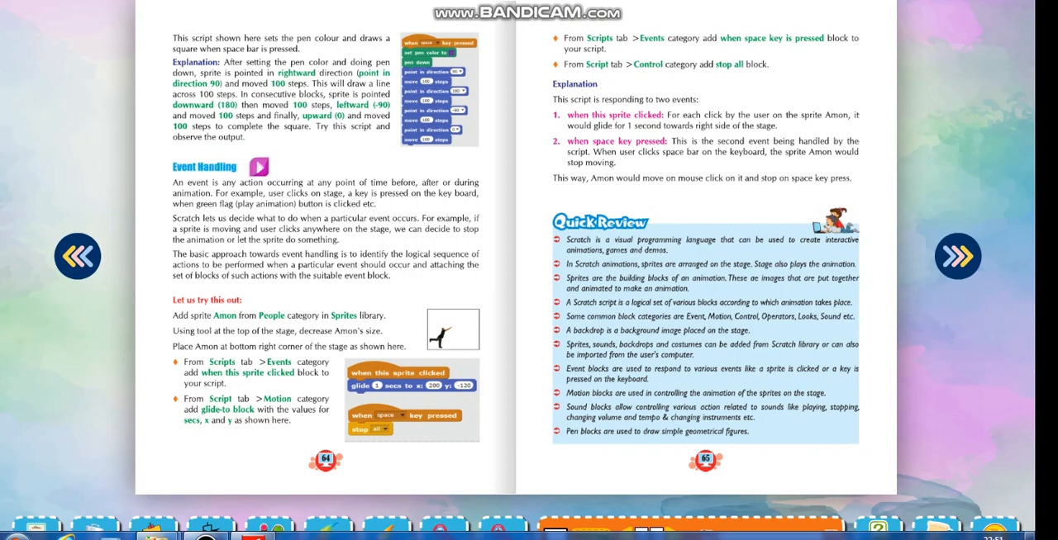
# Advance to the Event Handling slide and let its explanation paragraphs reveal one by one.
pyautogui.click(258, 167)
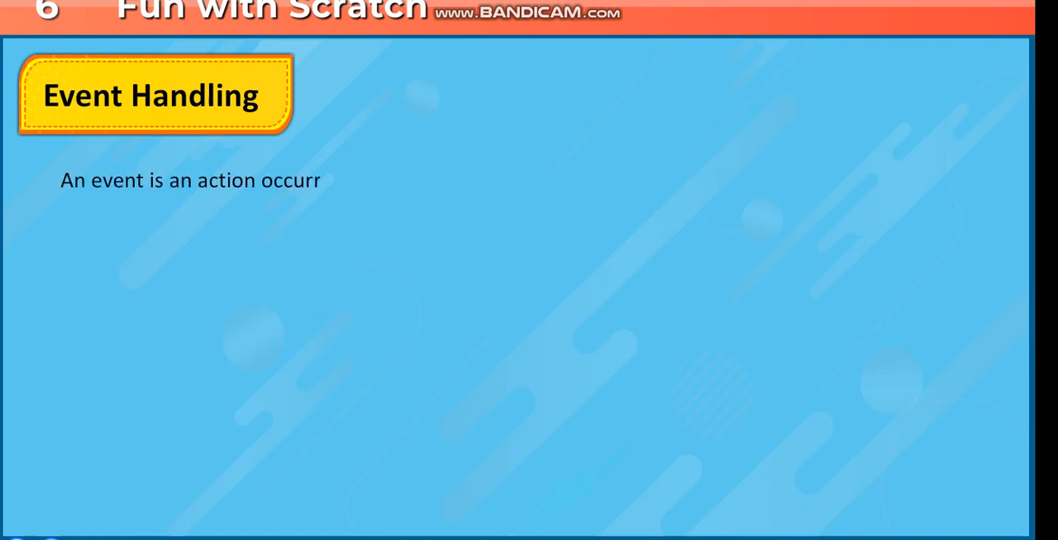
pyautogui.write('ing at any point of time before, after or during animation.')
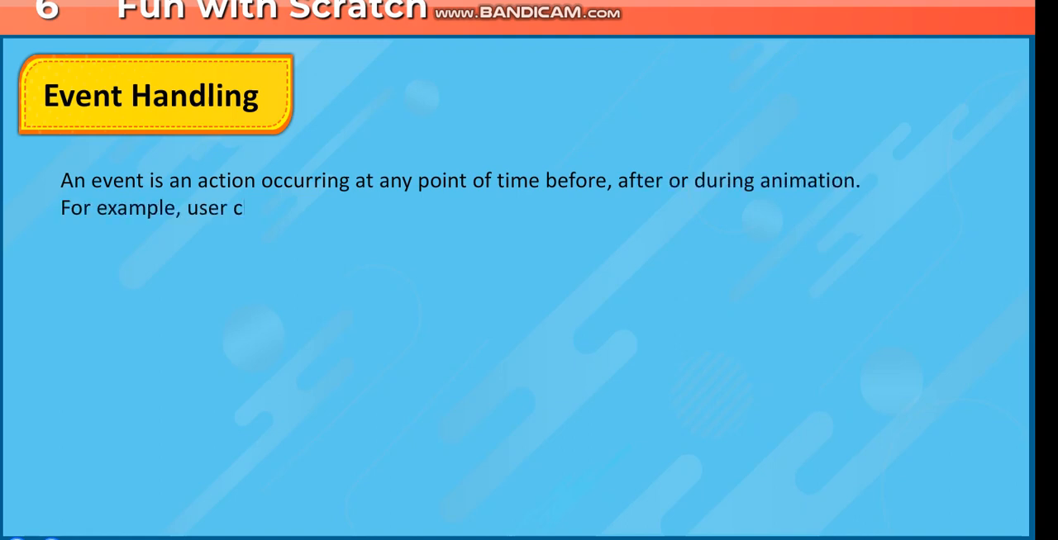
pyautogui.write('licks on stage, a key is')
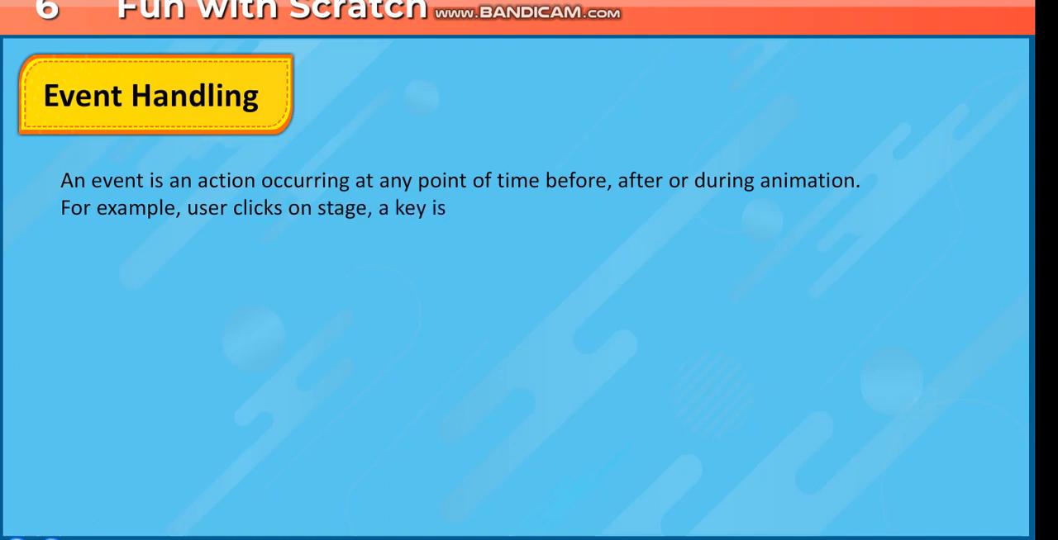
pyautogui.write('pressed on the key board, when green flag')
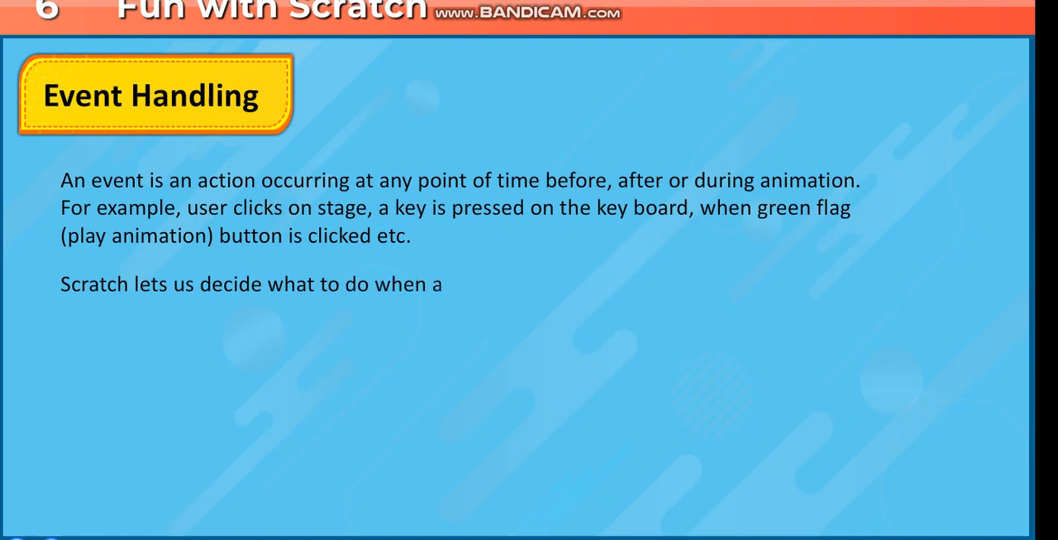
pyautogui.write('particular event occurs.')
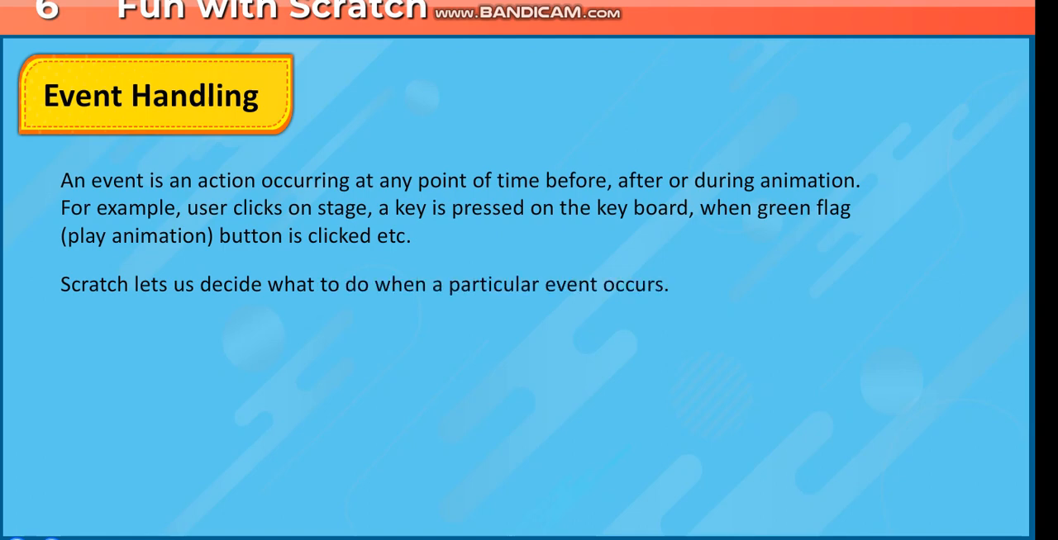
pyautogui.write('For example, if a sprite is moving and user clic')
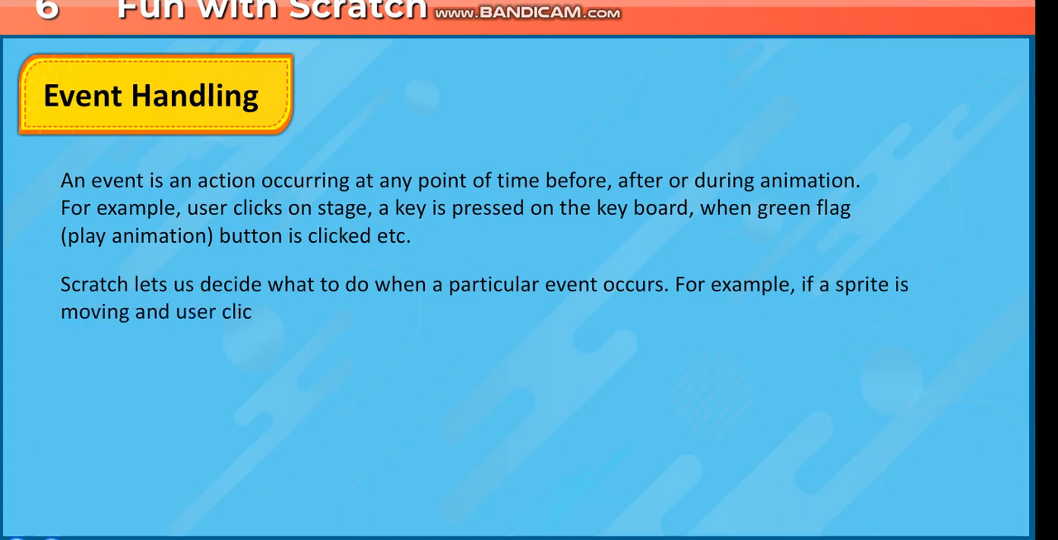
pyautogui.write('ks anywhere on the stage,')
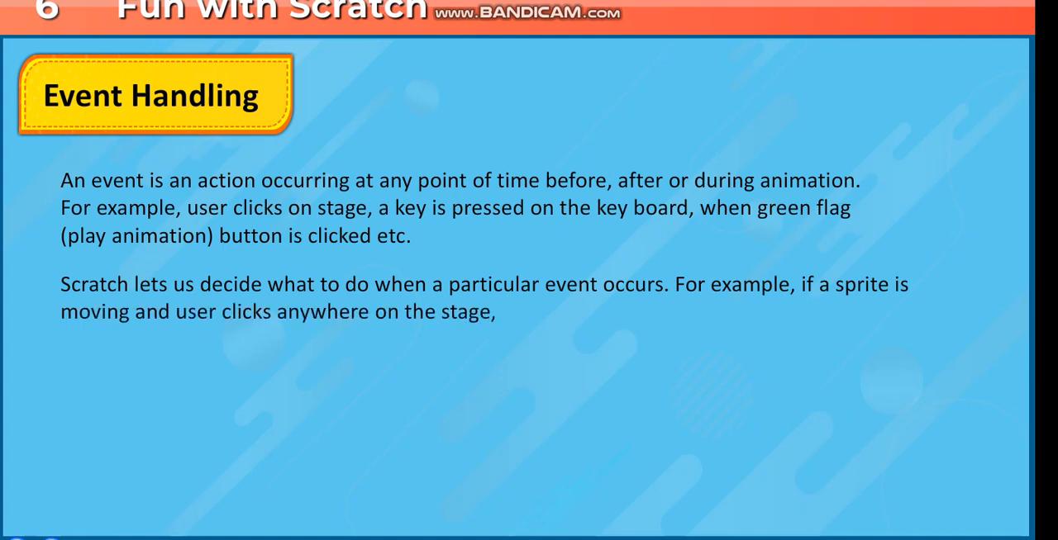
pyautogui.write('we can decide to stop the animation or let the')
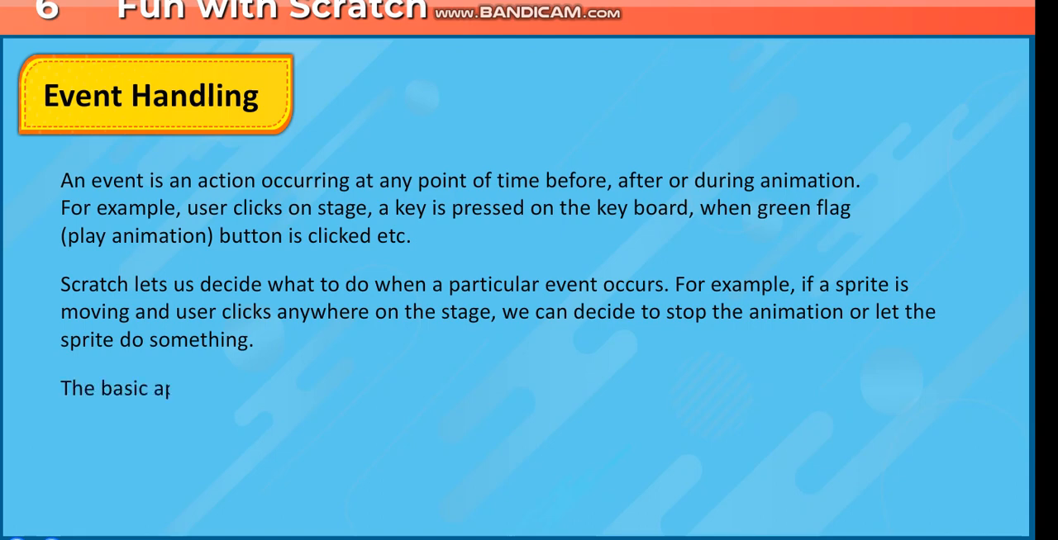
pyautogui.write('approach towards event har')
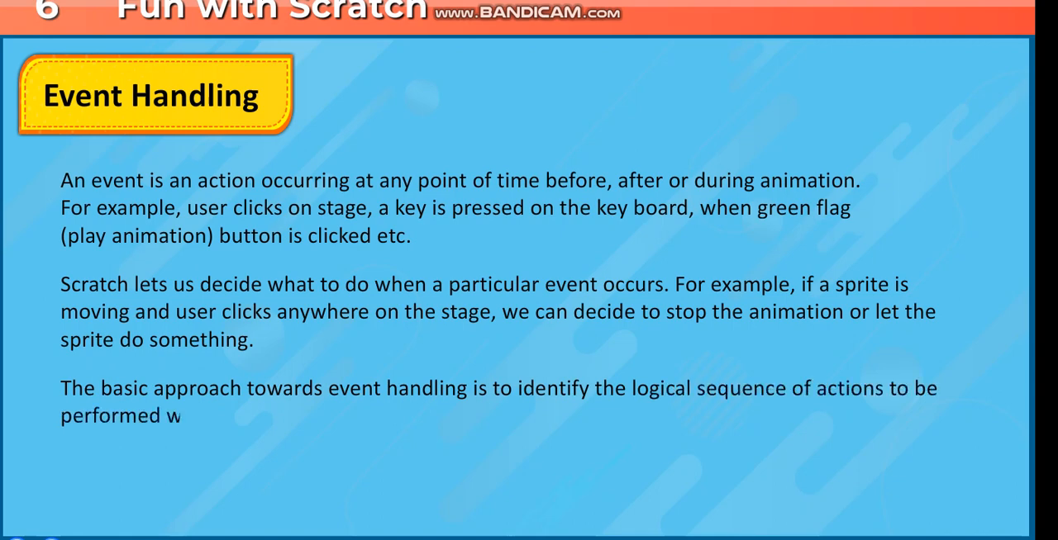
pyautogui.write('hen a particular event shou')
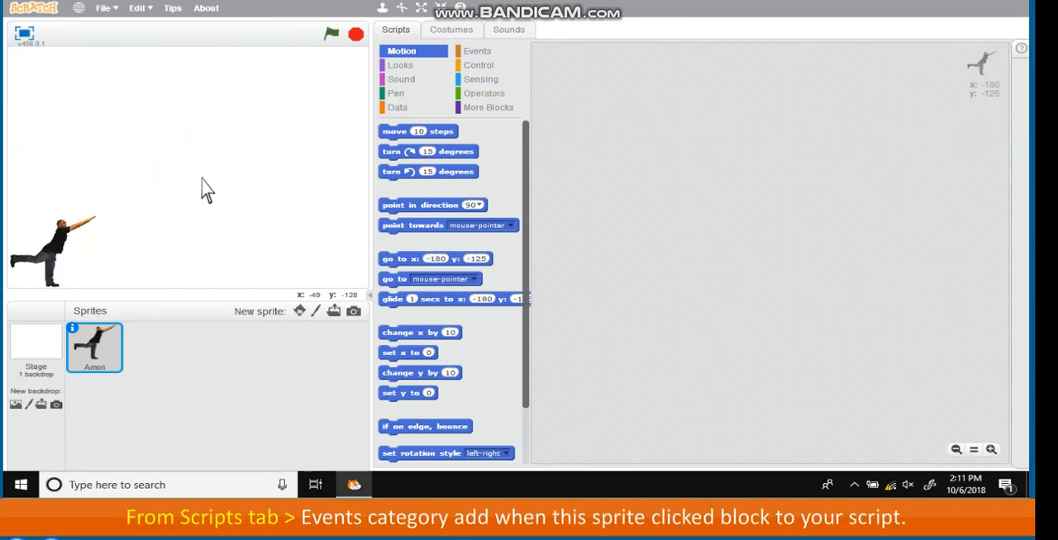
# Give Amon a when-this-sprite-clicked script that glides 1 sec to x:200 y:-120.
pyautogui.click(478, 50)
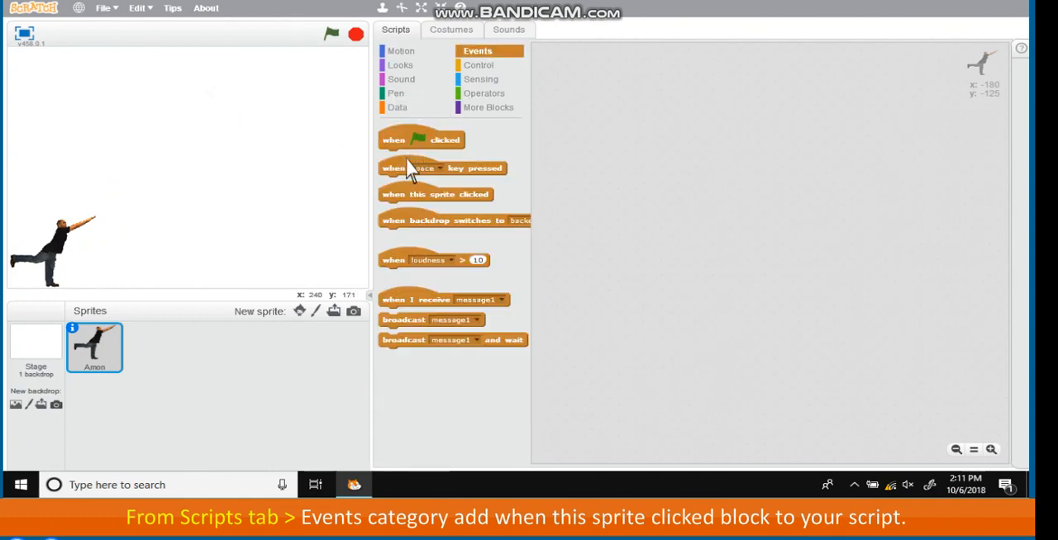
pyautogui.moveTo(437, 193); pyautogui.dragTo(593, 66)
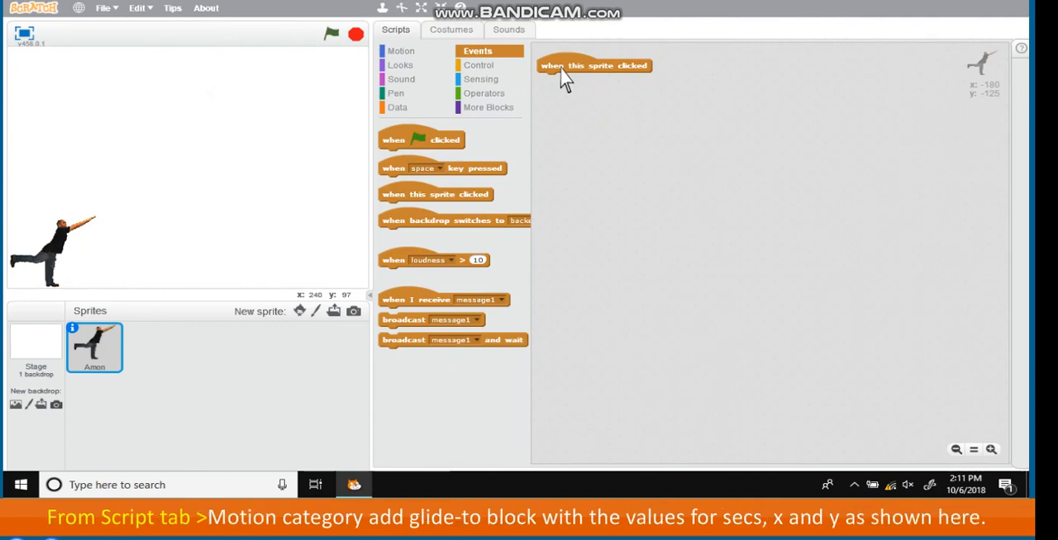
pyautogui.moveTo(426, 64)
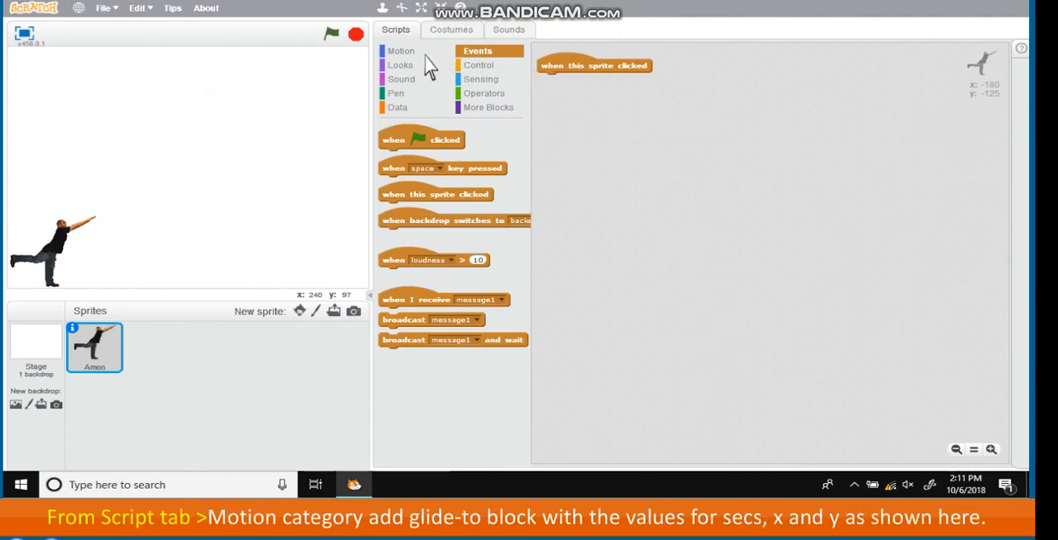
pyautogui.click(399, 49)
pyautogui.write('-120')
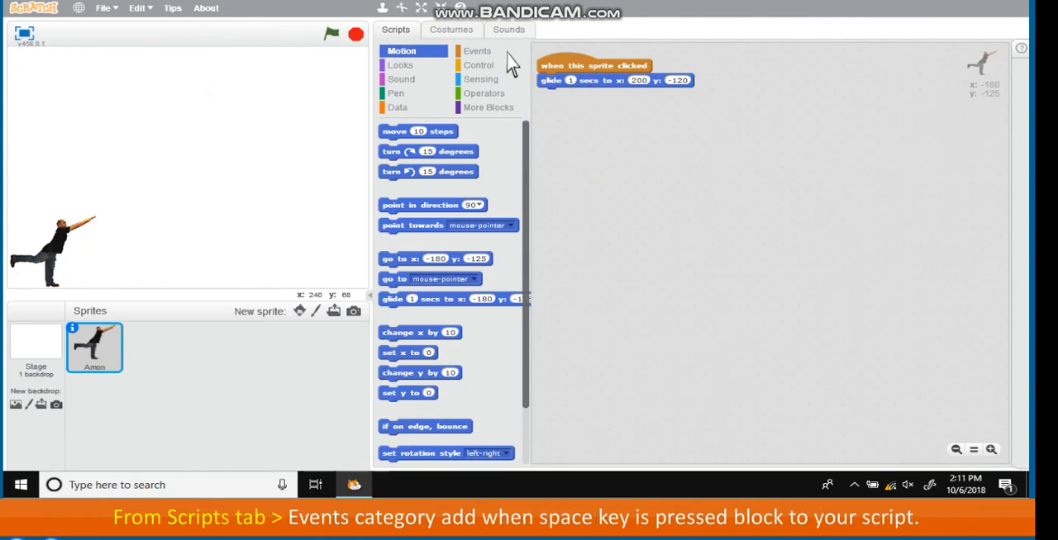
# Add a when-space-key-pressed trigger below the glide script.
pyautogui.click(476, 49)
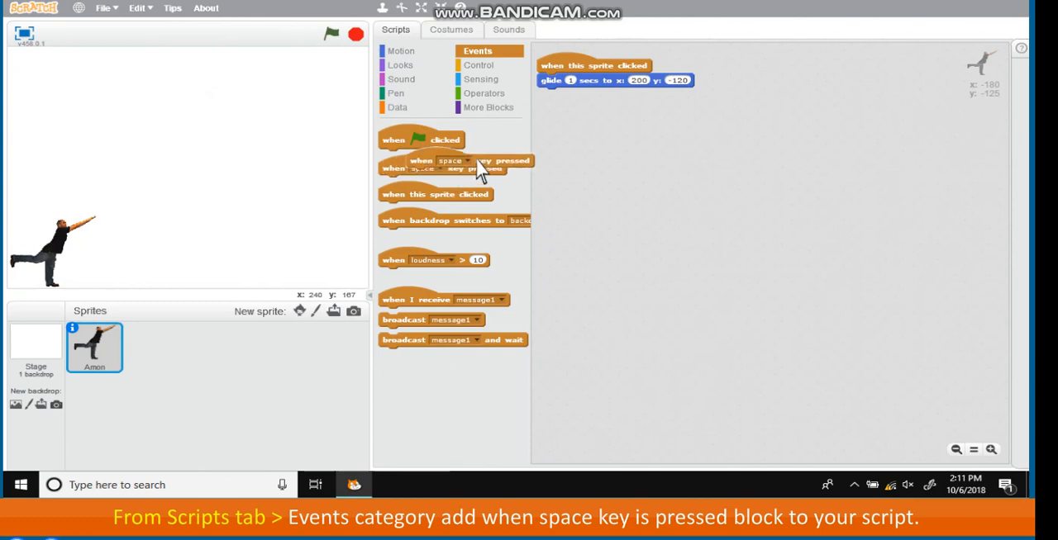
pyautogui.moveTo(455, 160); pyautogui.dragTo(608, 122)
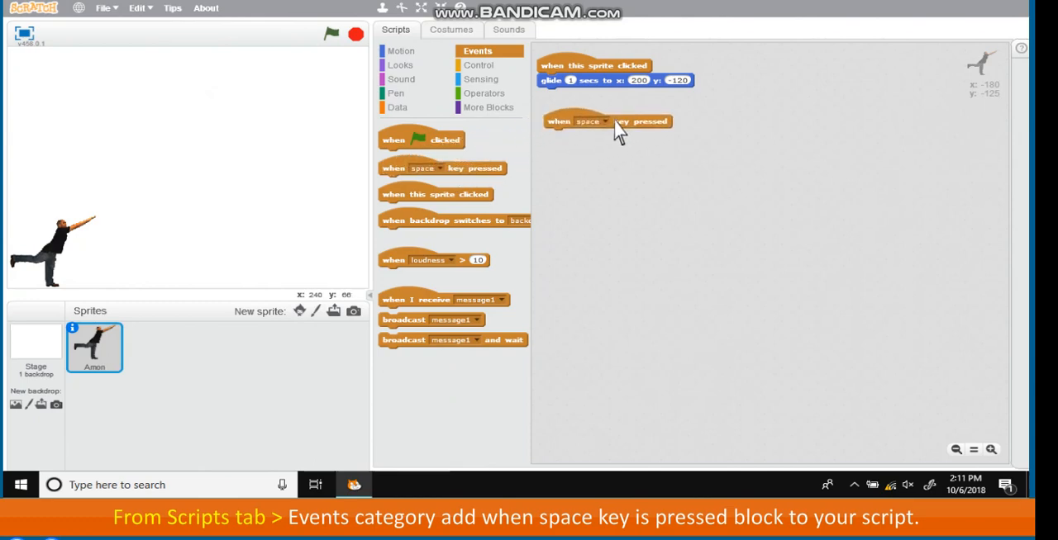